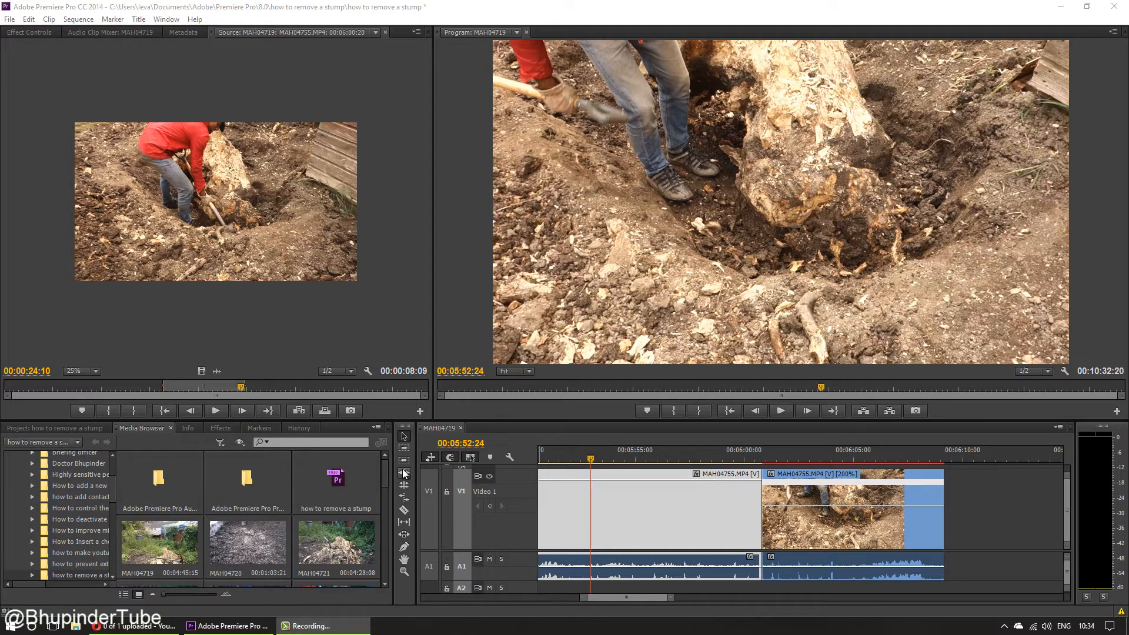
mouse_move(745, 434)
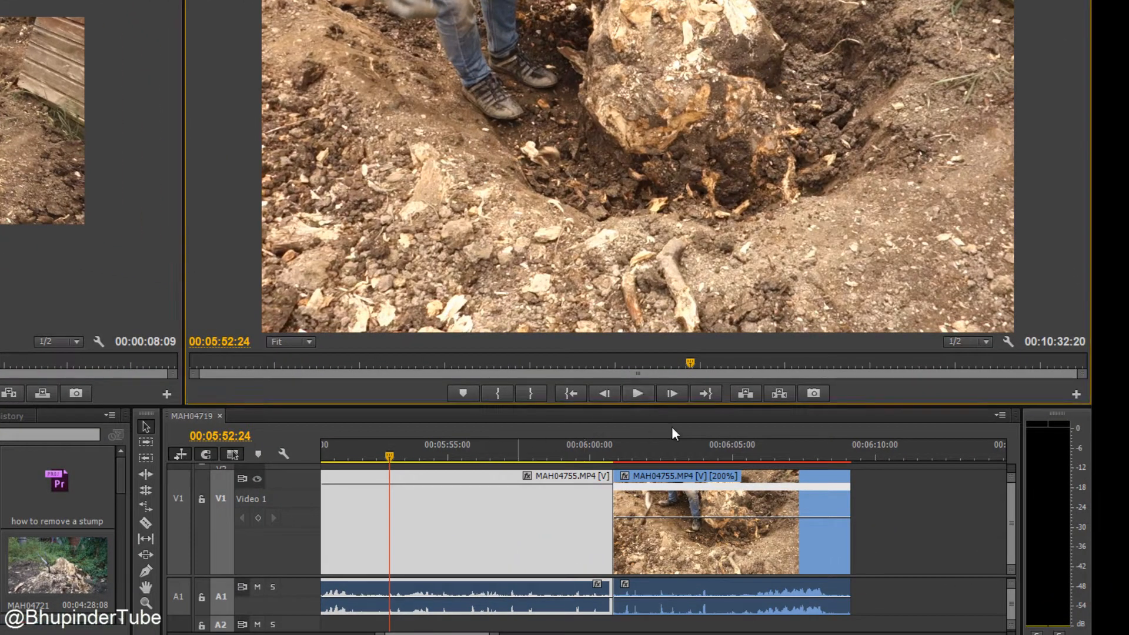
mouse_move(636, 393)
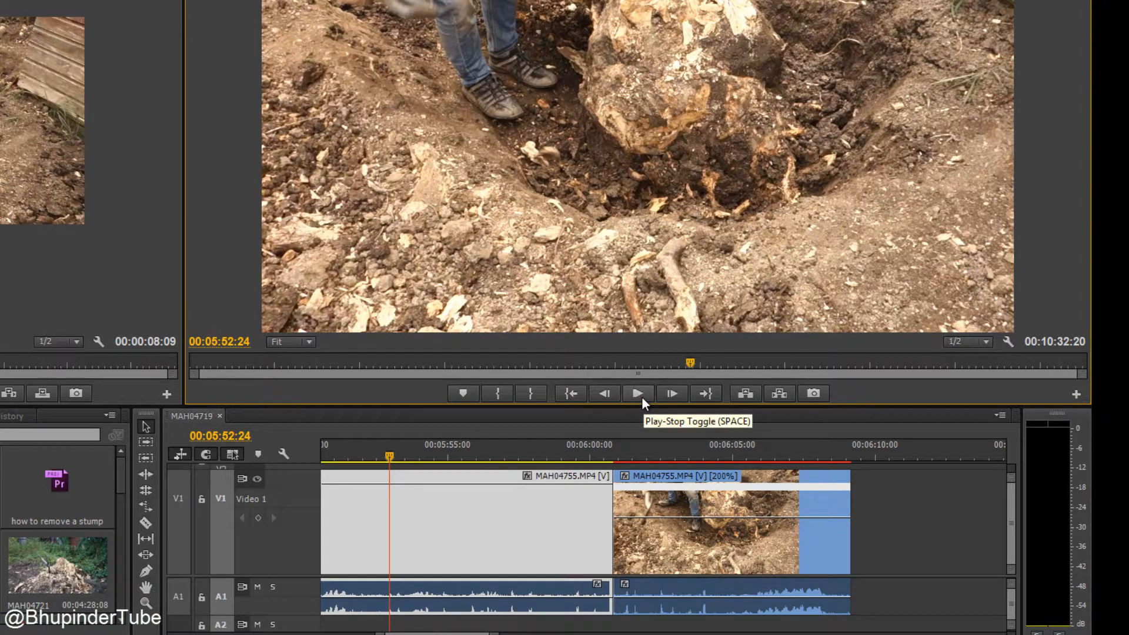
- Play the sequence and the earlier clip to compare with the red, unrendered section
left_click(636, 393)
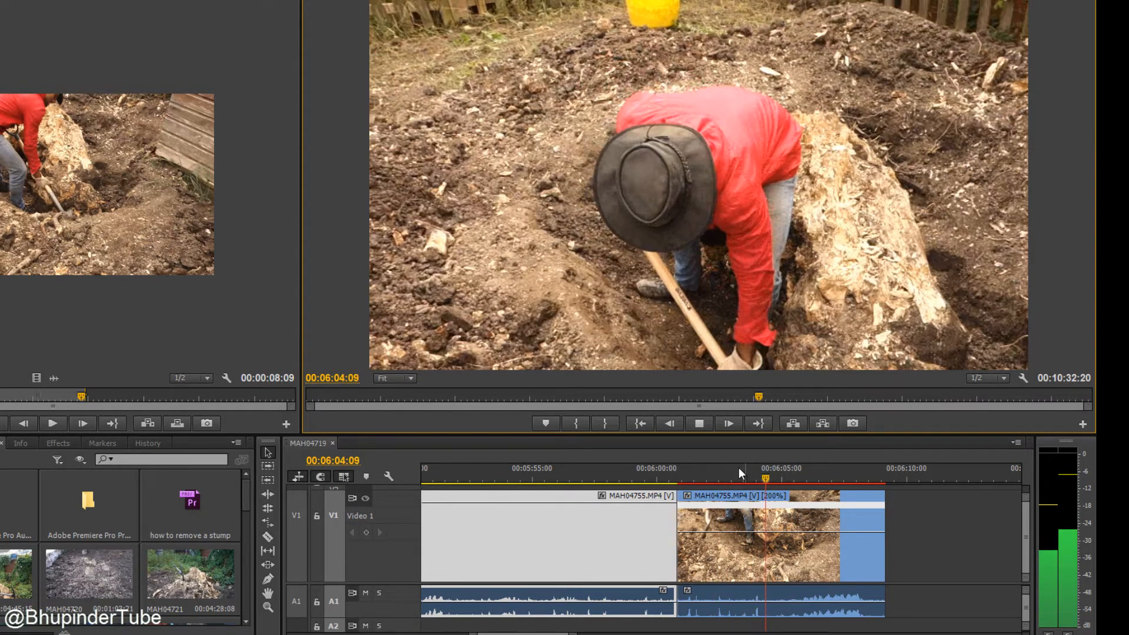
left_click(698, 423)
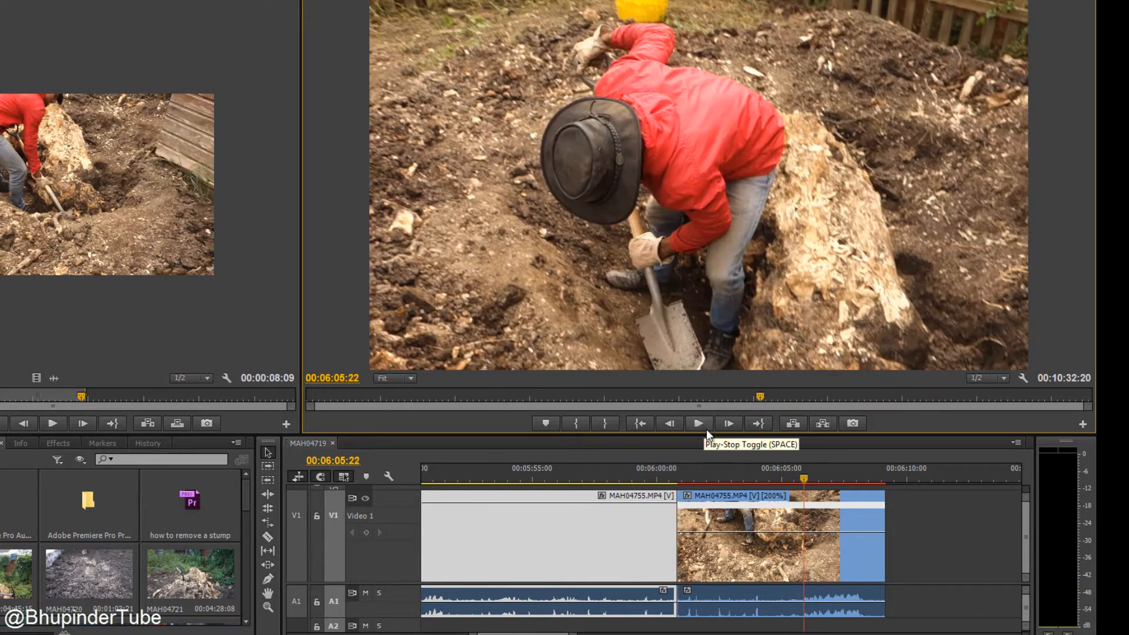
mouse_move(857, 516)
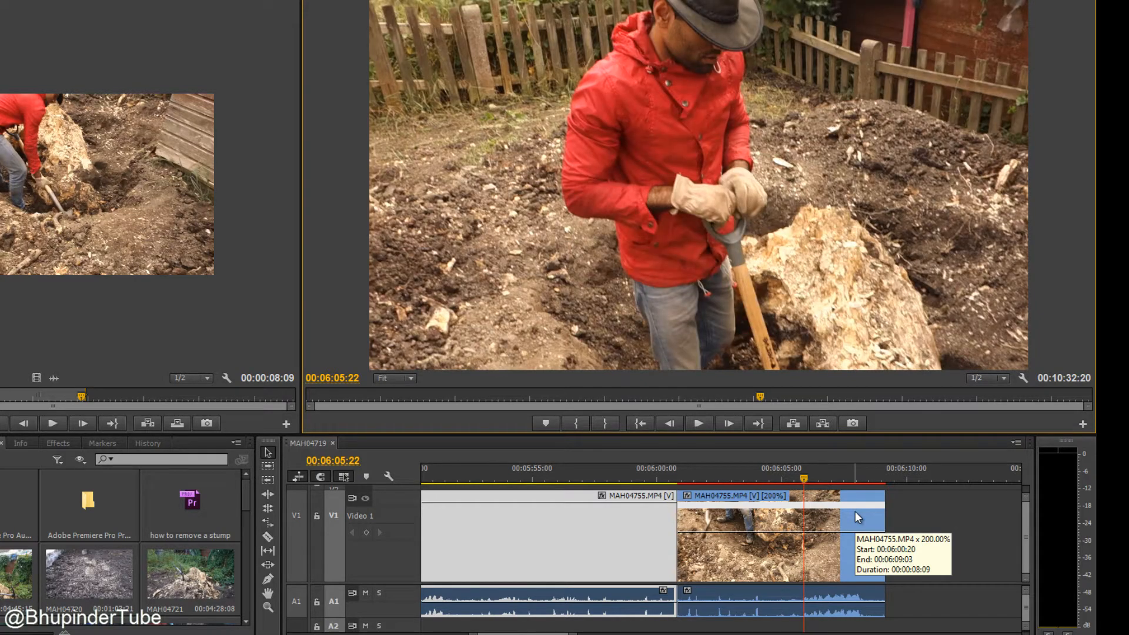
mouse_move(857, 517)
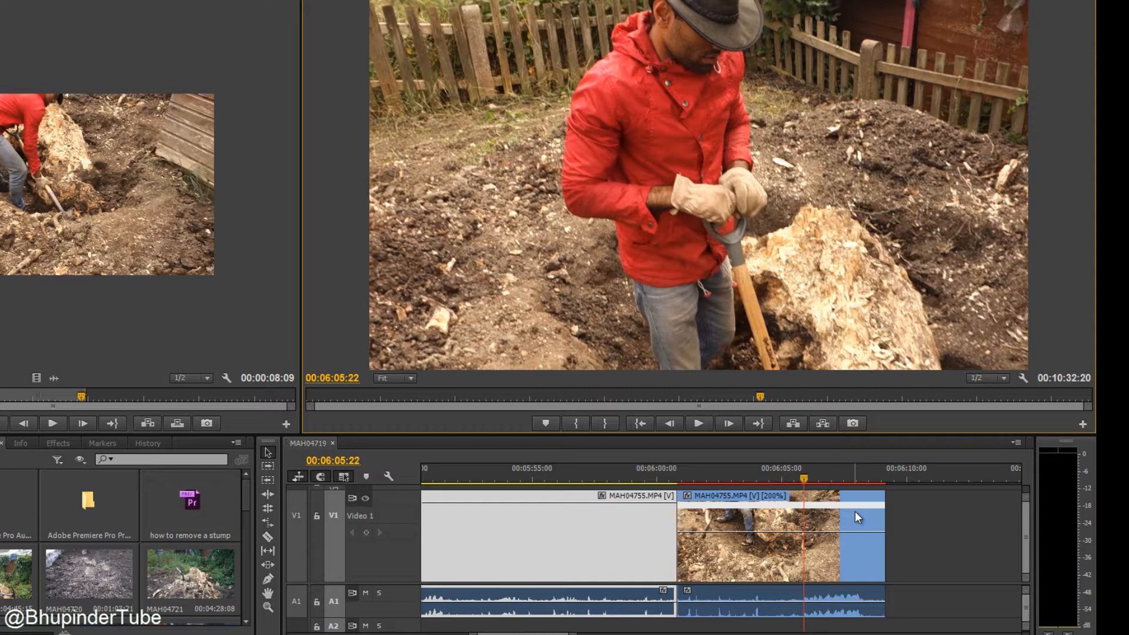
mouse_move(481, 490)
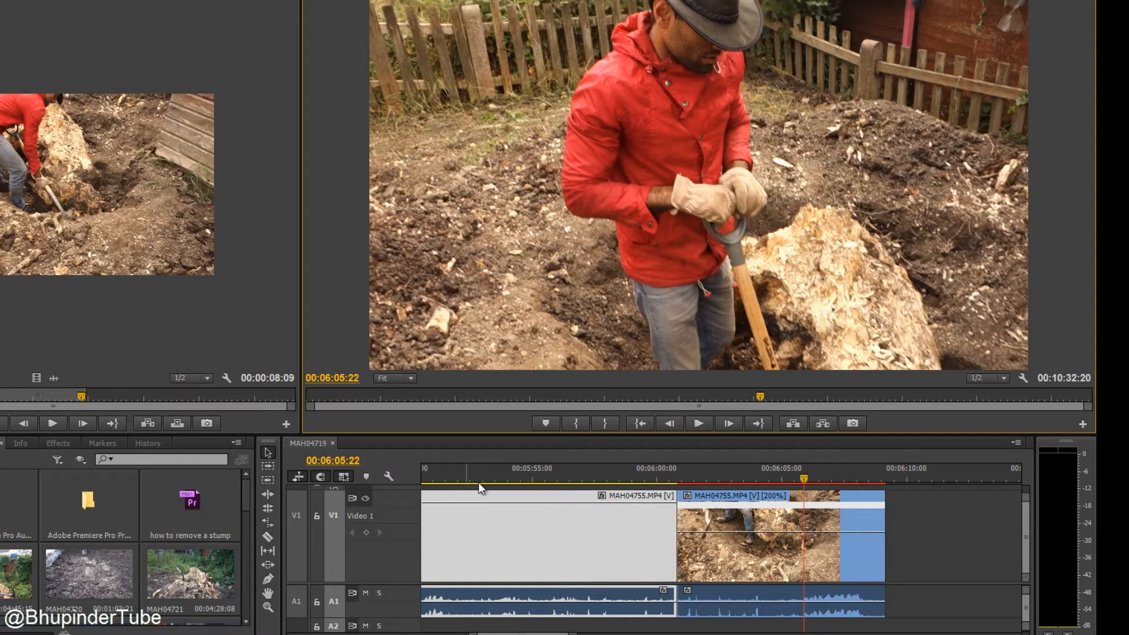
mouse_move(868, 482)
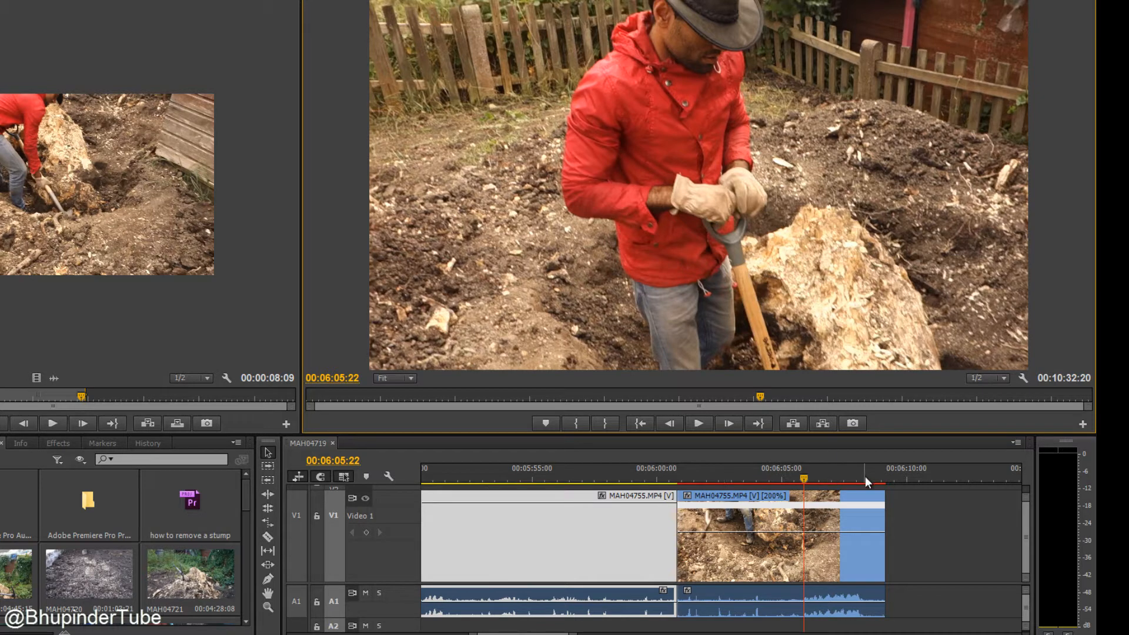
mouse_move(515, 490)
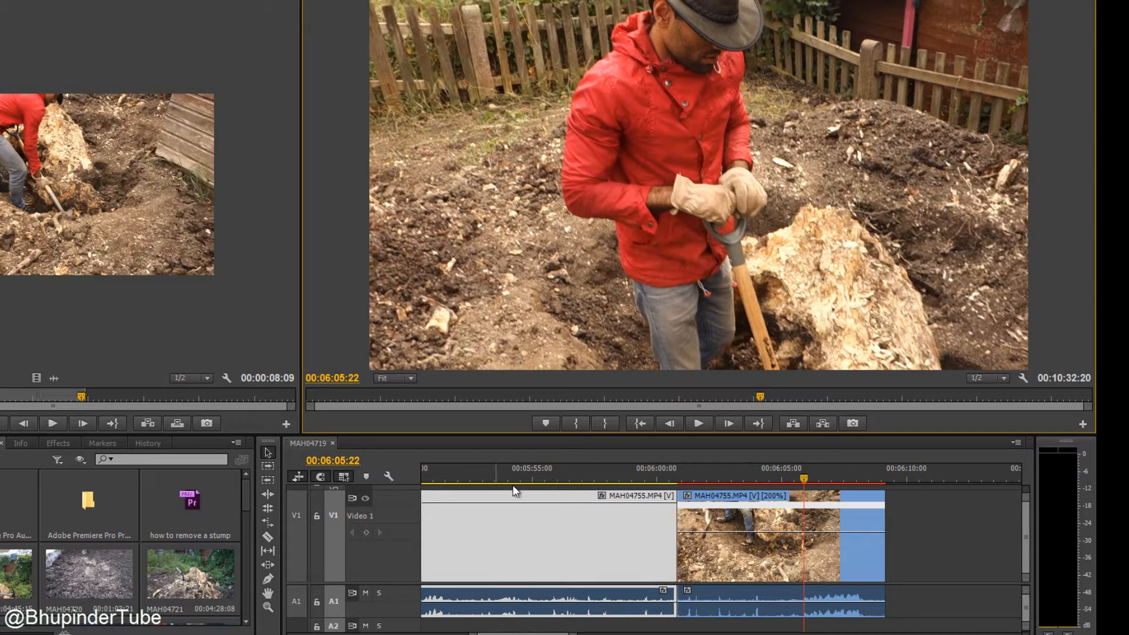
mouse_move(652, 491)
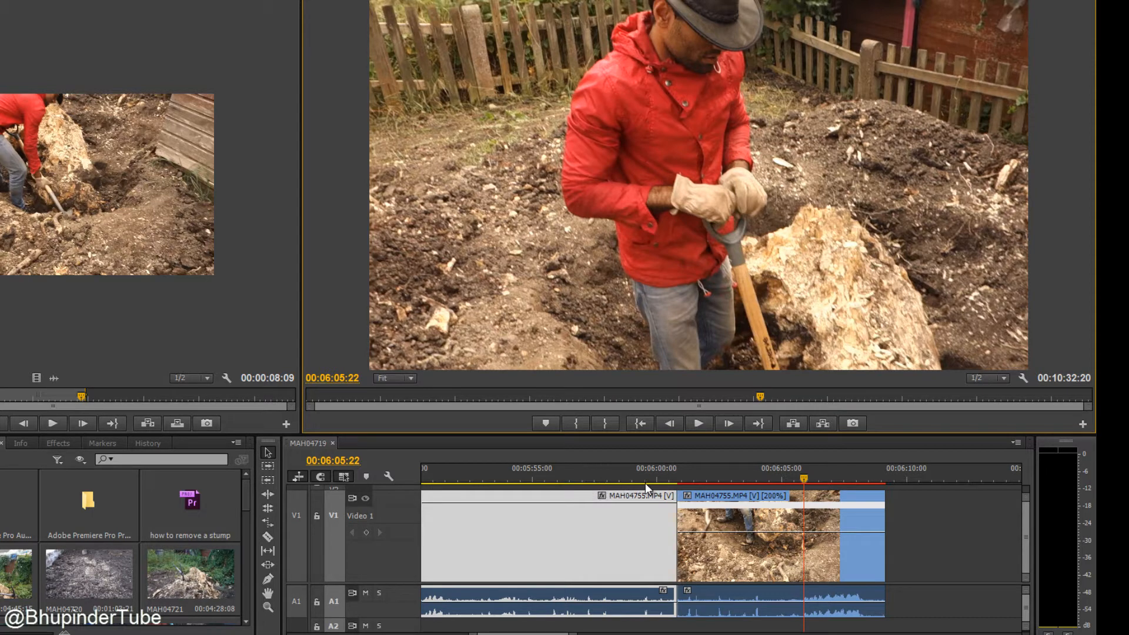
mouse_move(763, 487)
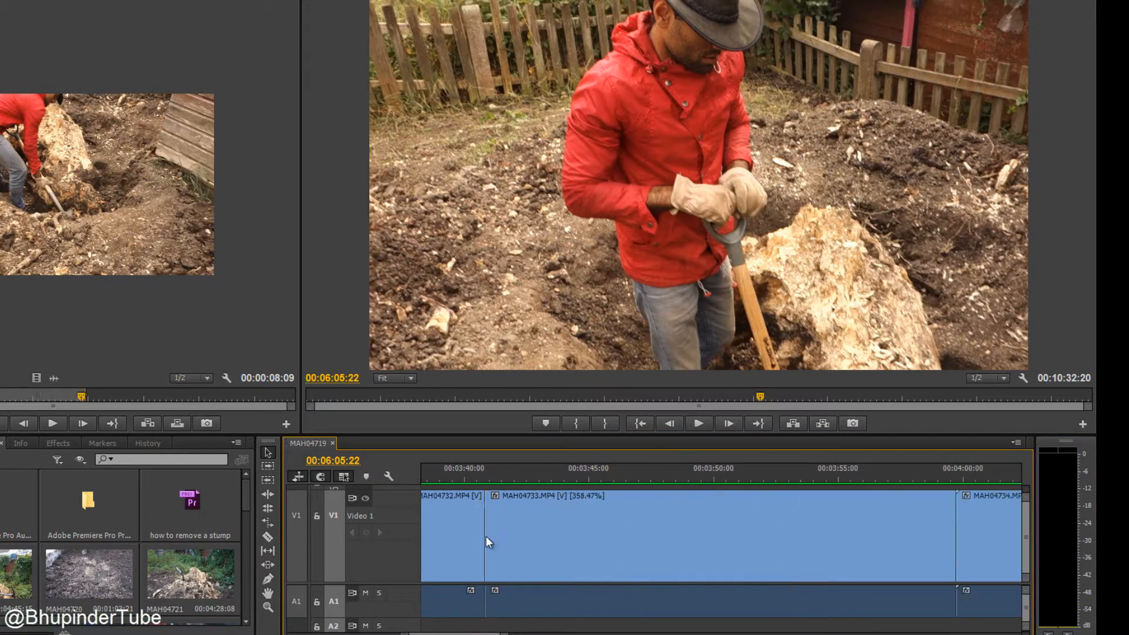
left_click(809, 468)
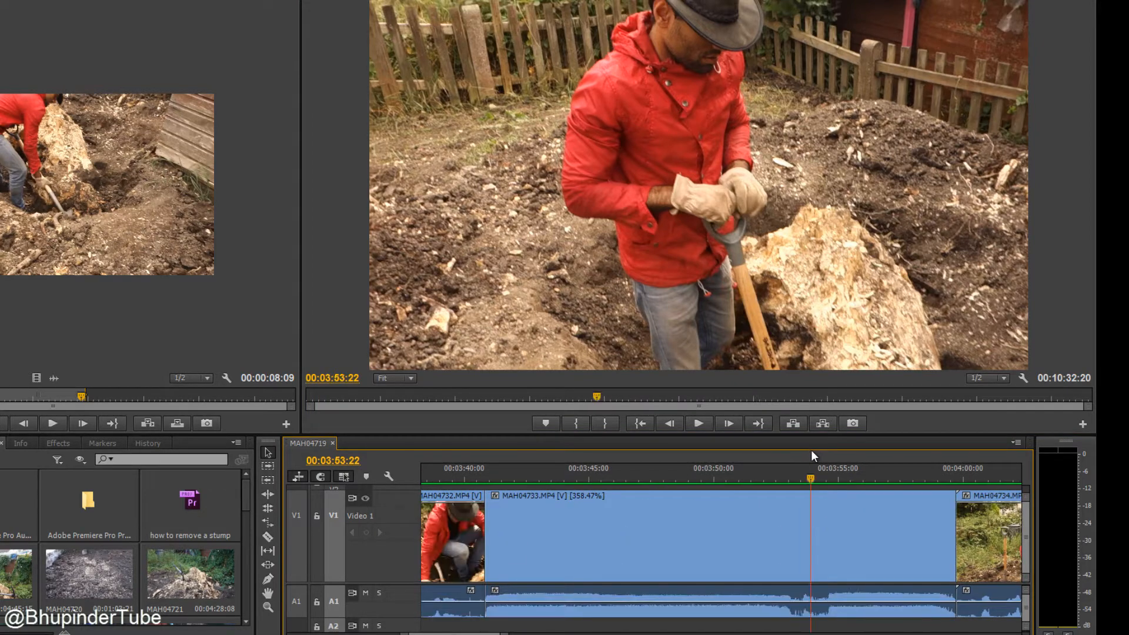
mouse_move(696, 424)
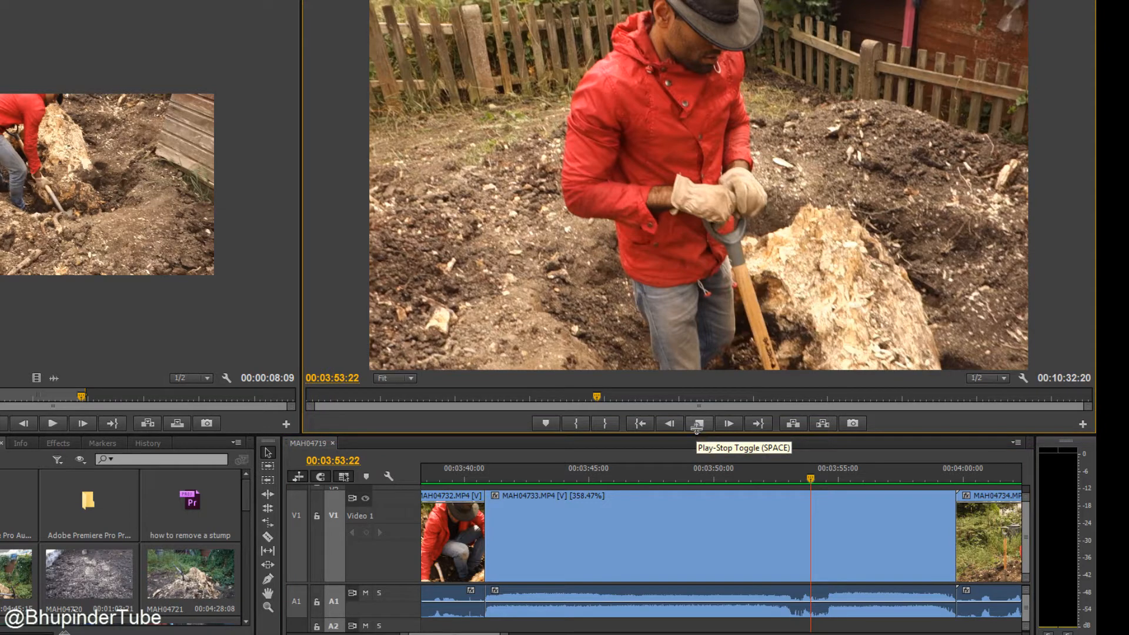
left_click(698, 424)
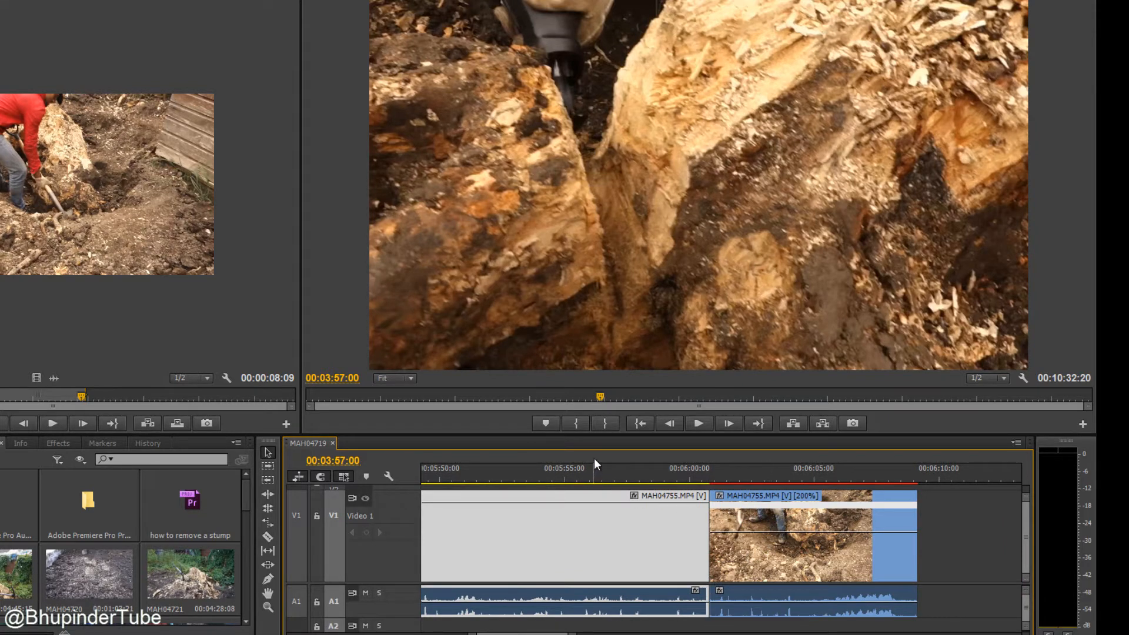
- Set the In point at 00:05:56:04 and the Out point at 00:06:09:04
left_click(594, 468)
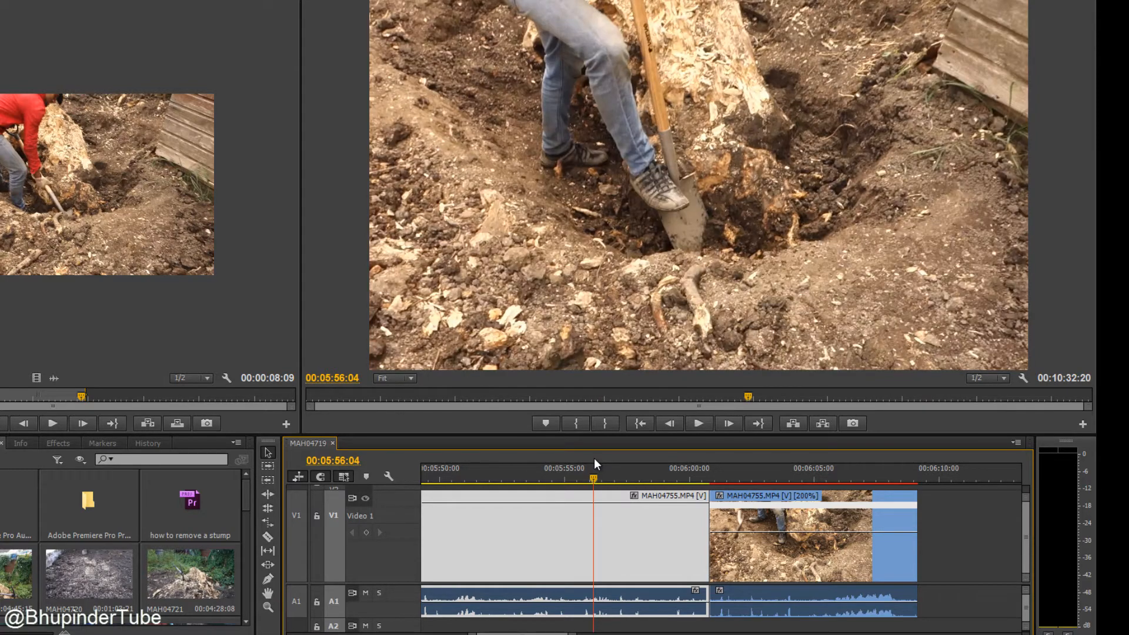
mouse_move(594, 455)
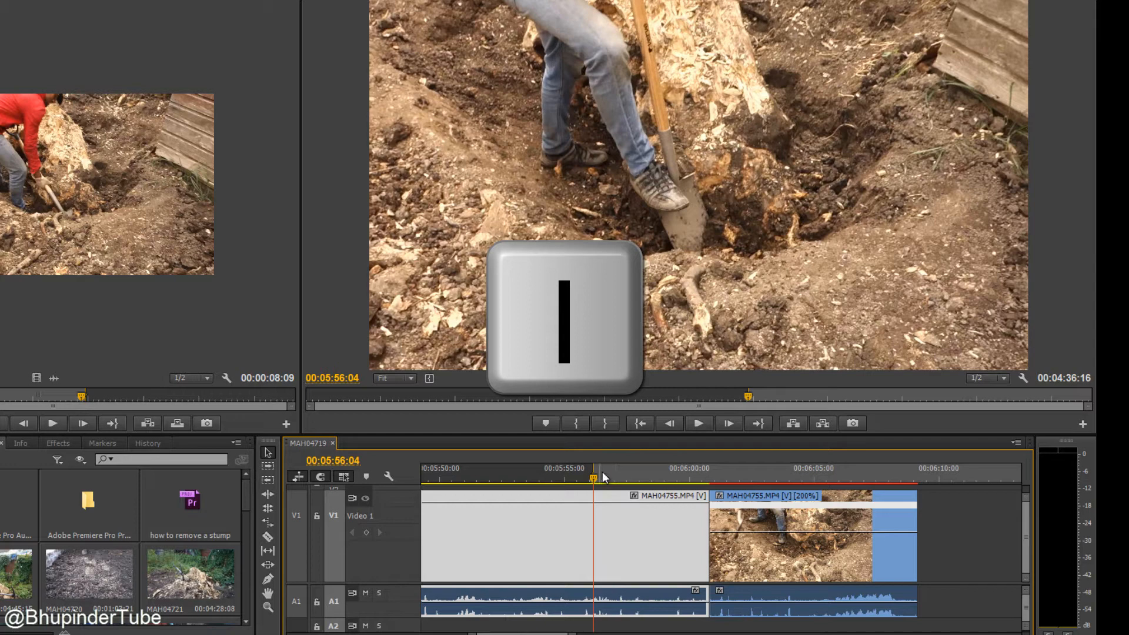
key("i")
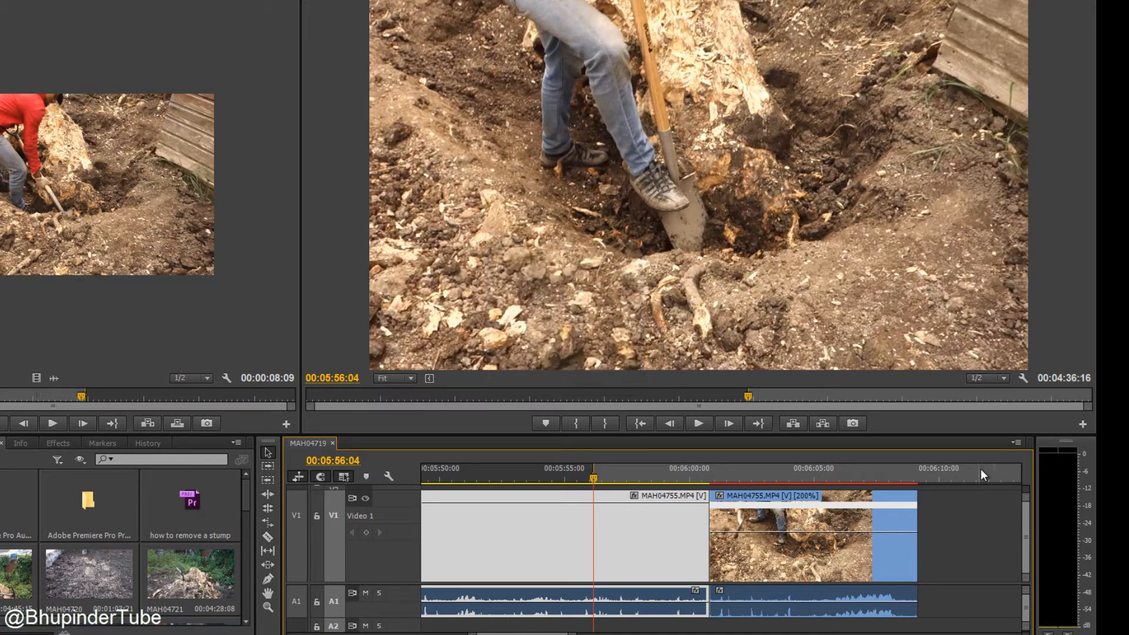
mouse_move(817, 487)
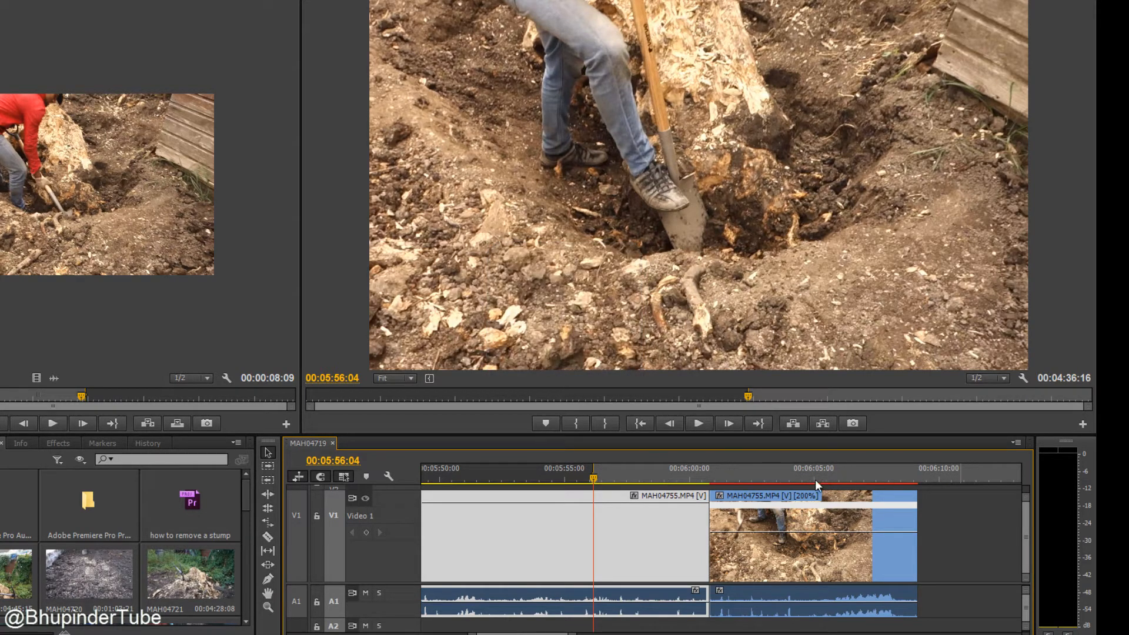
mouse_move(663, 481)
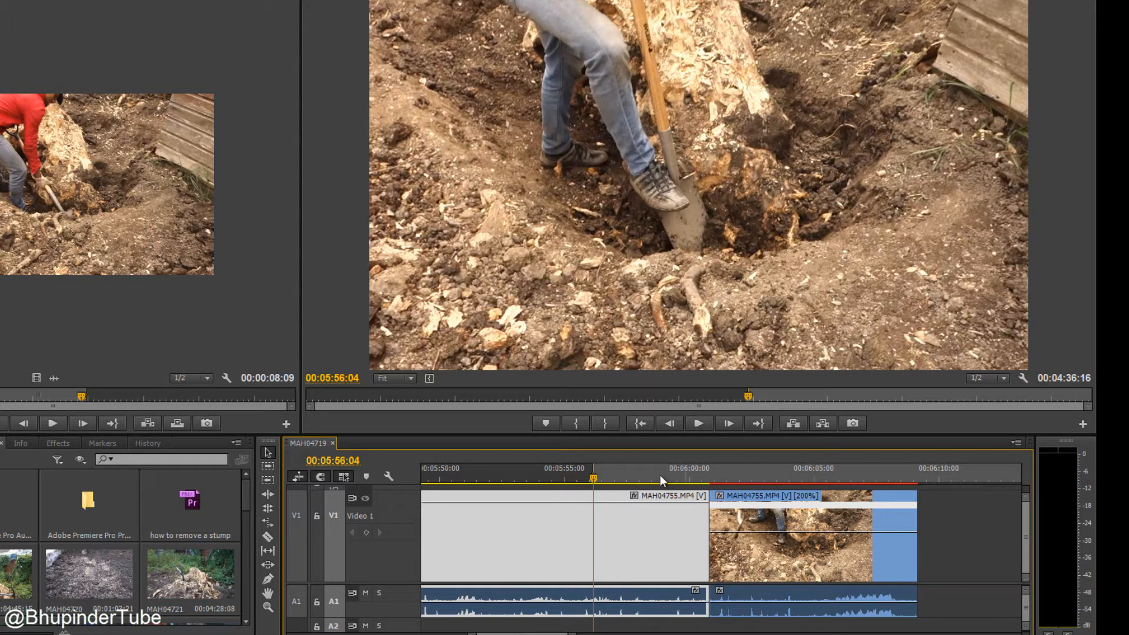
mouse_move(652, 614)
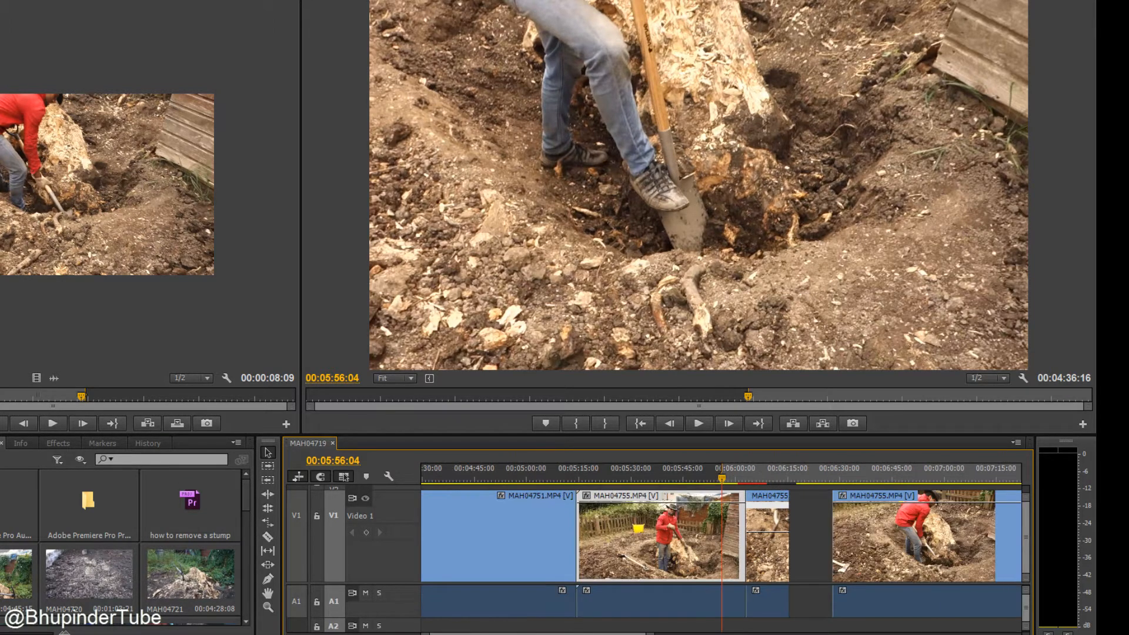
scroll("down", 3)
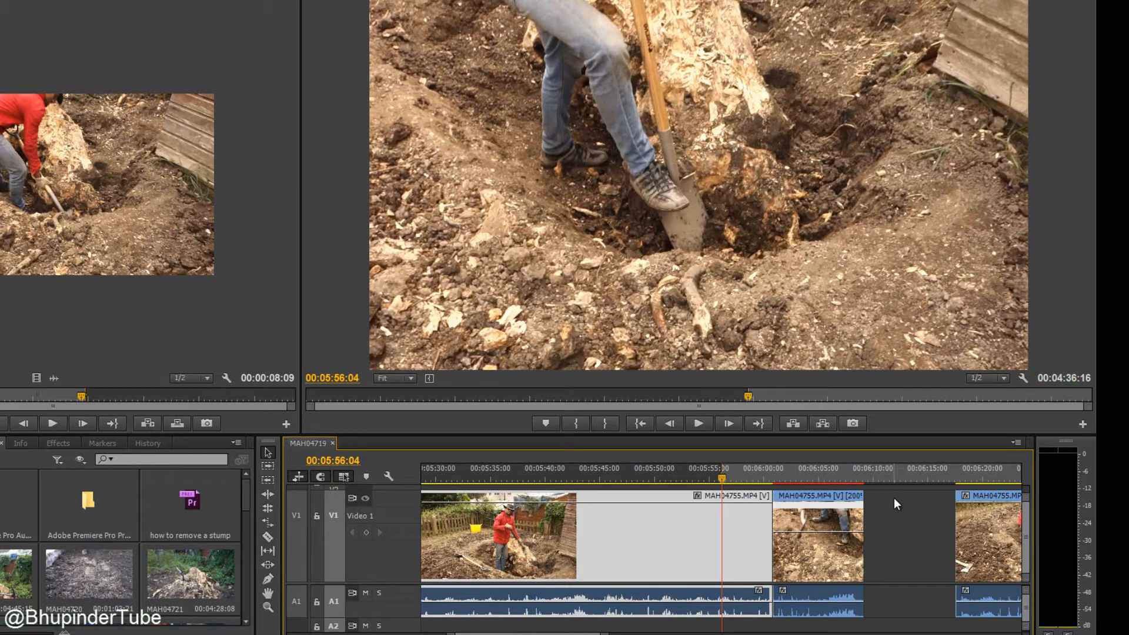
mouse_move(709, 460)
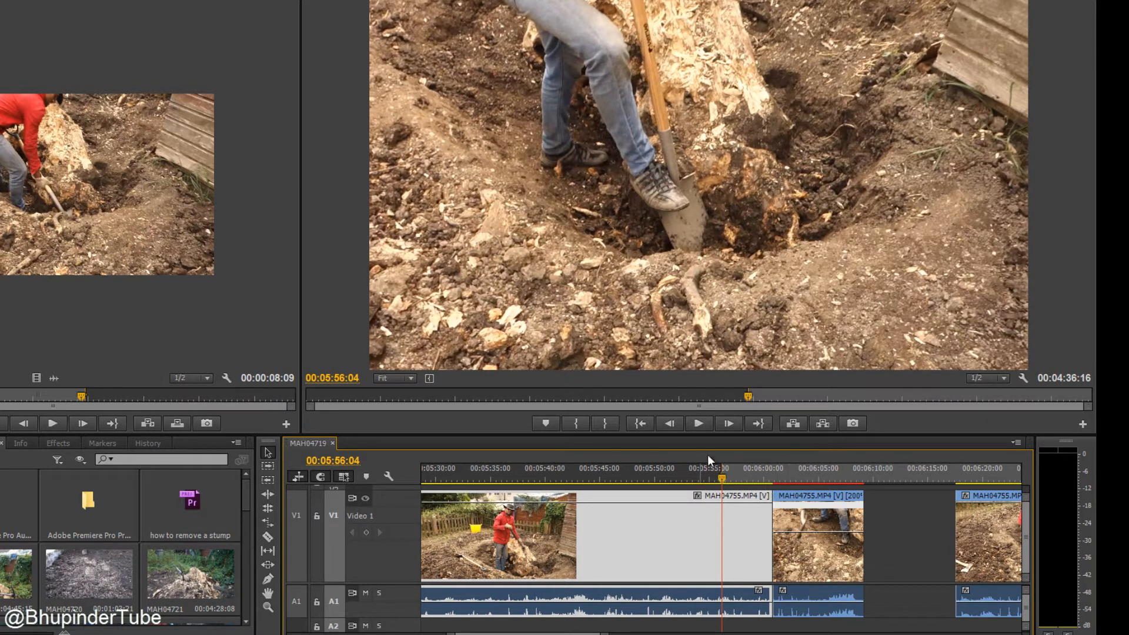
left_click(857, 468)
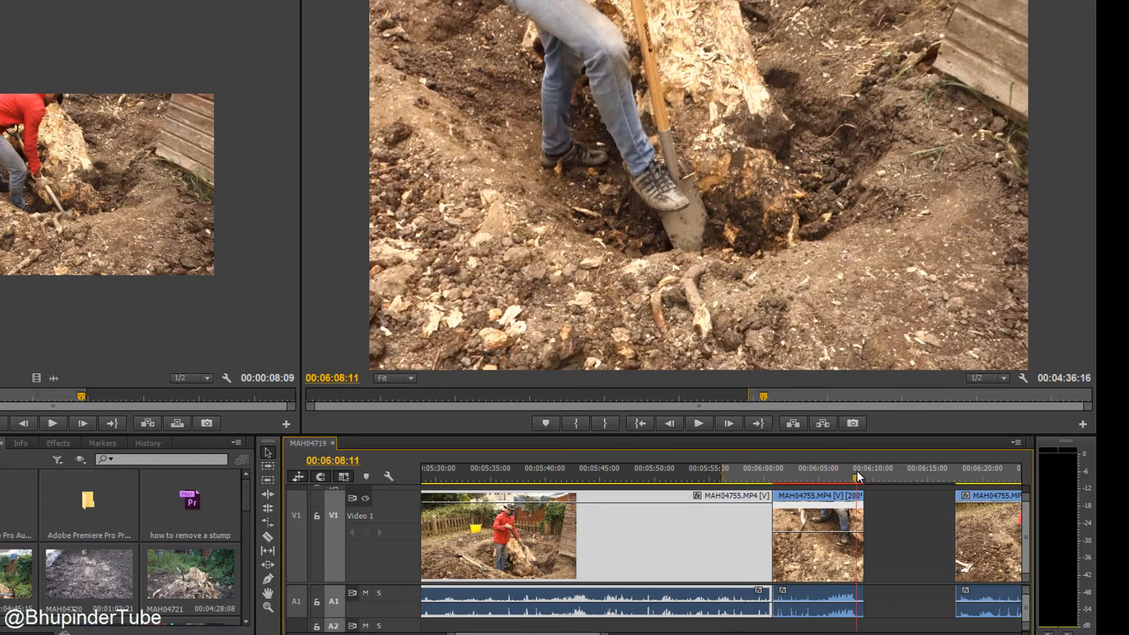
left_click(857, 477)
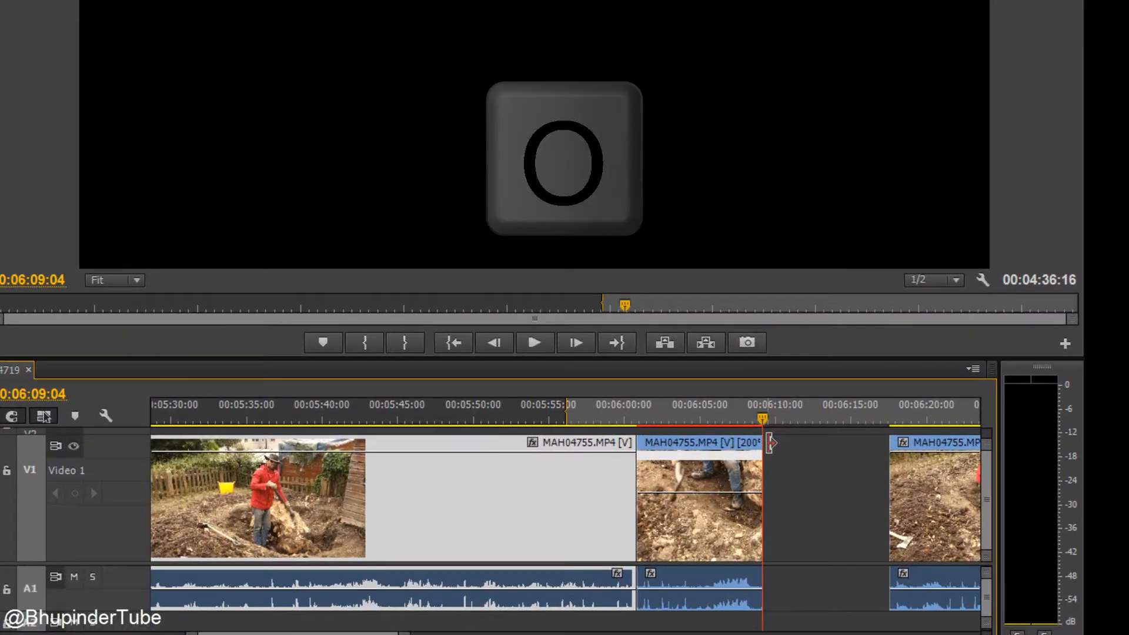
key("o")
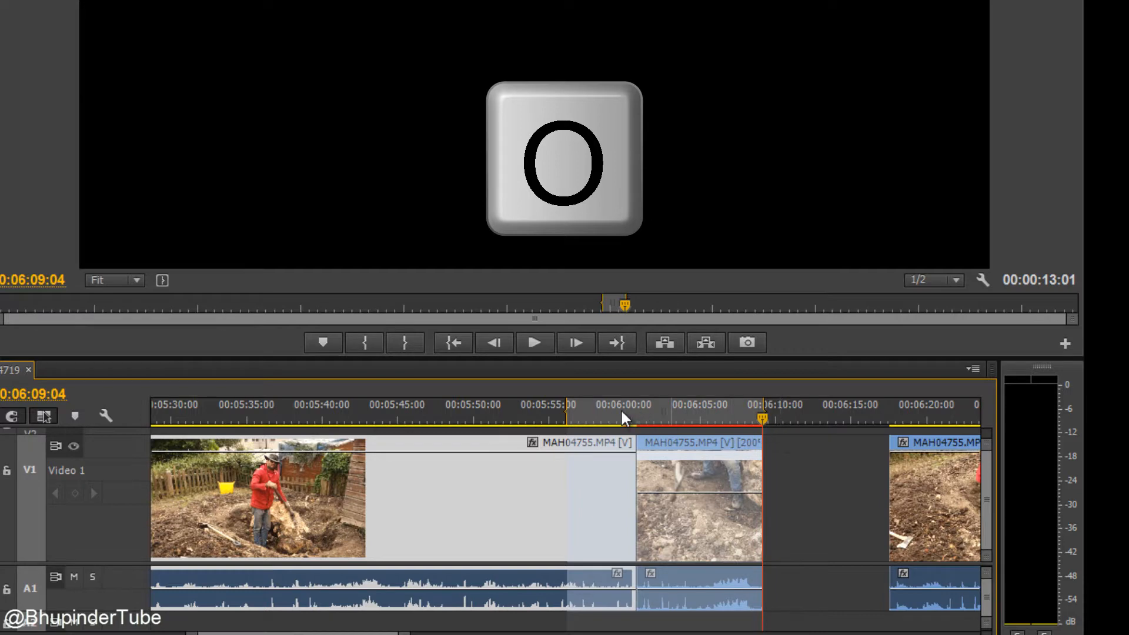
key("o")
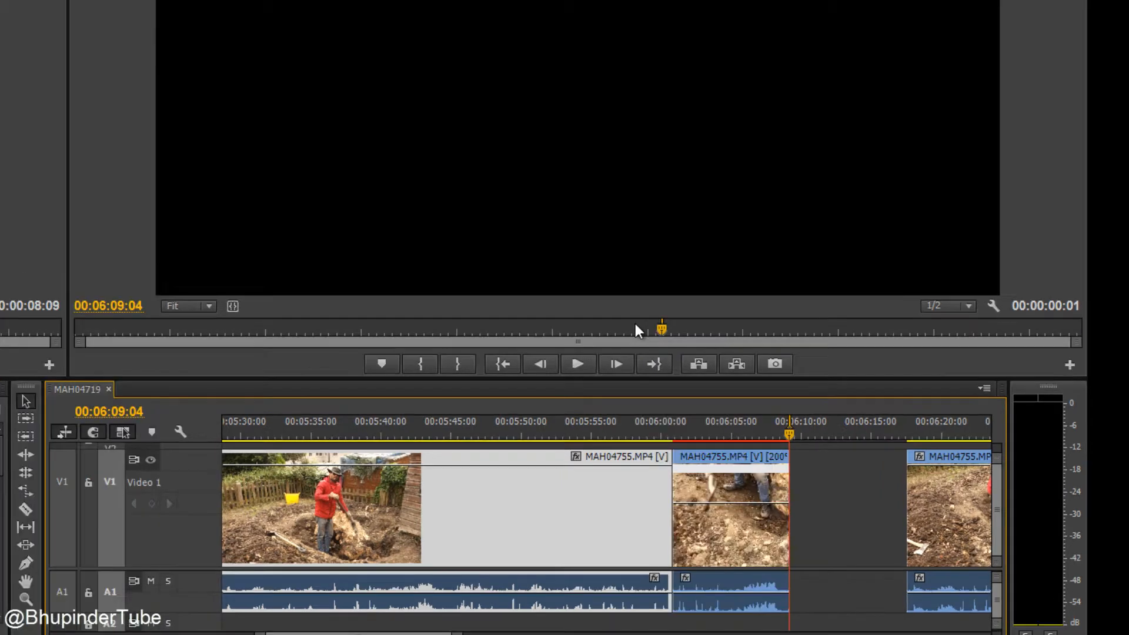
- Clear the old In point and reset the In–Out range to about 6:00–6:09
left_click(617, 434)
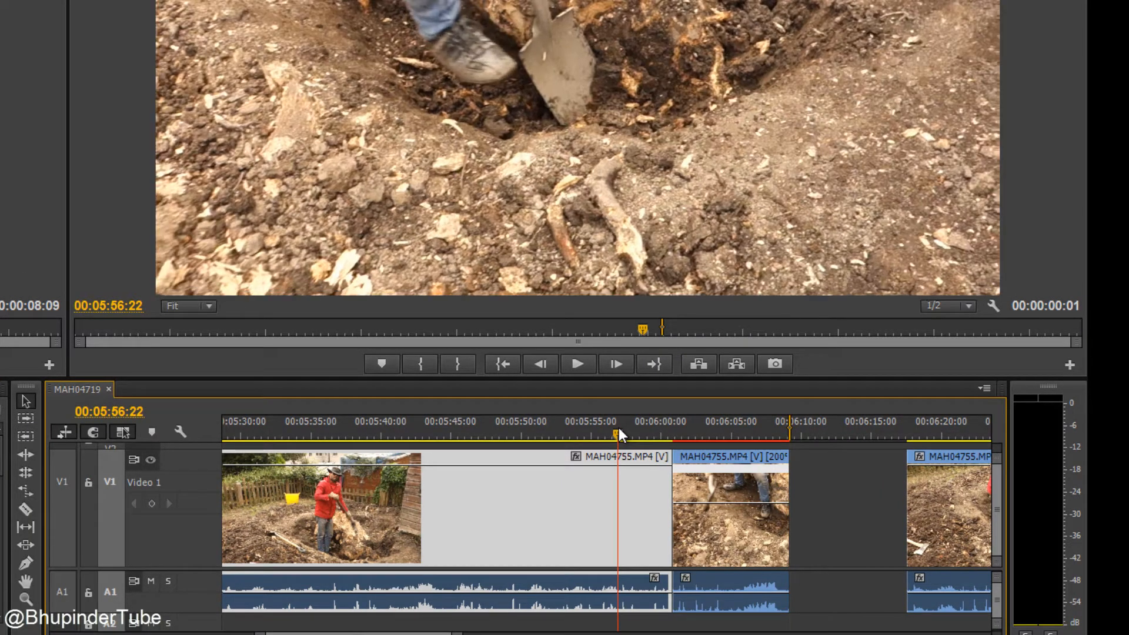
right_click(612, 432)
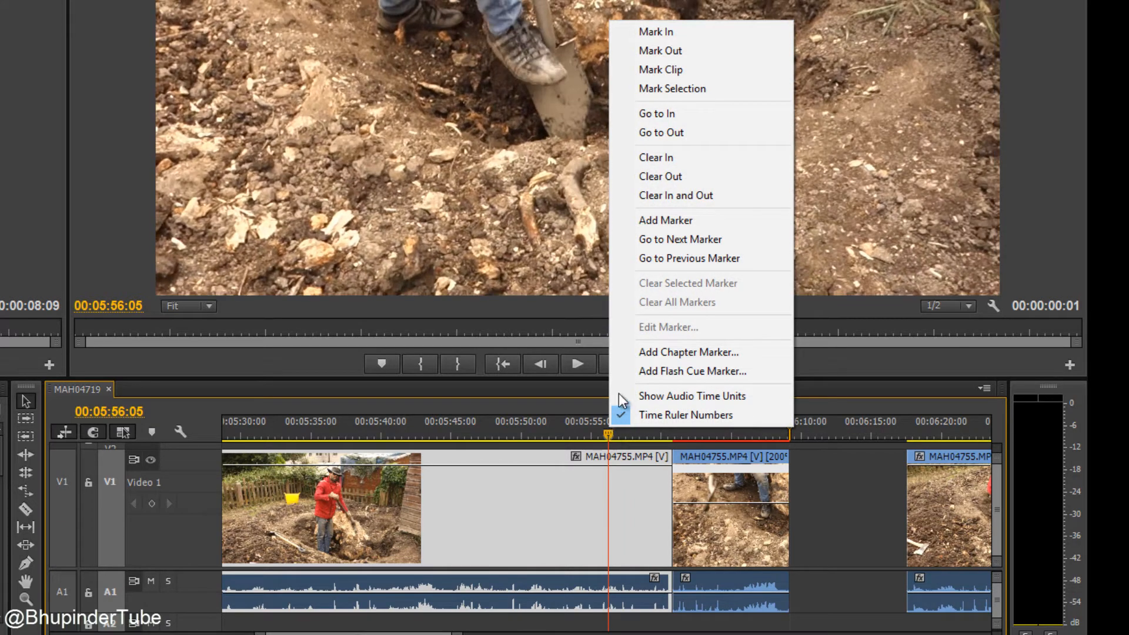
mouse_move(655, 157)
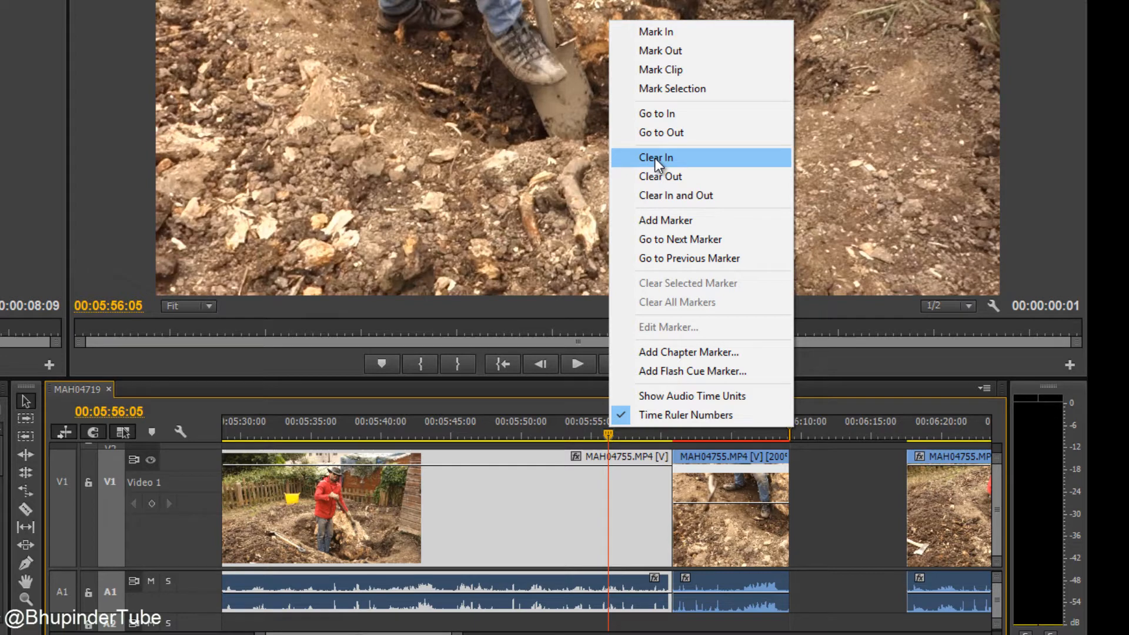
left_click(655, 157)
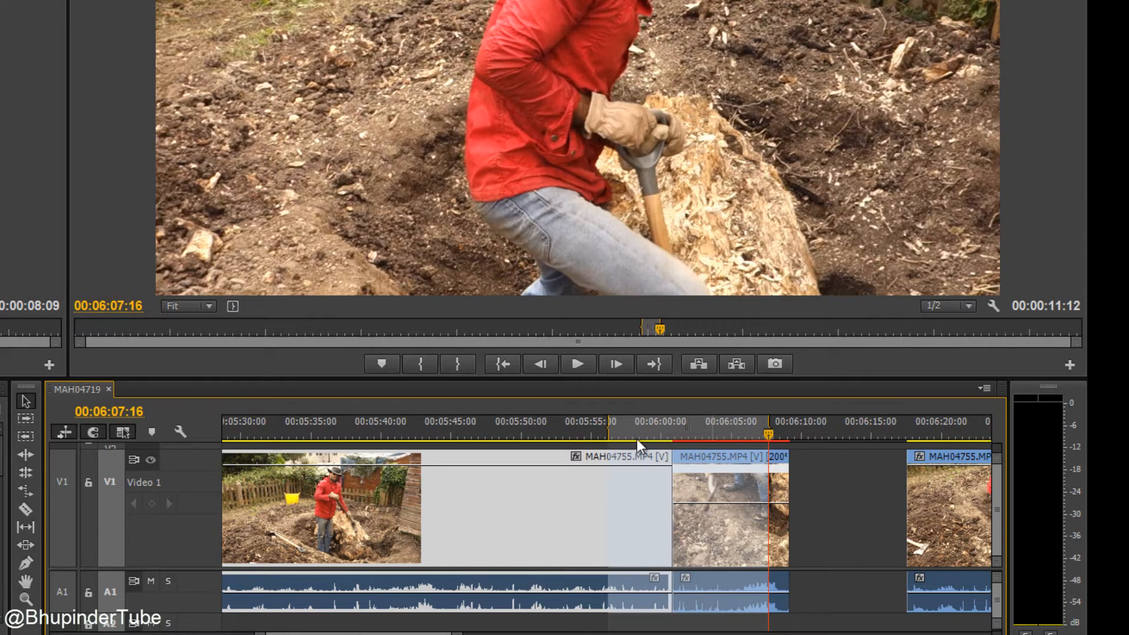
mouse_move(763, 429)
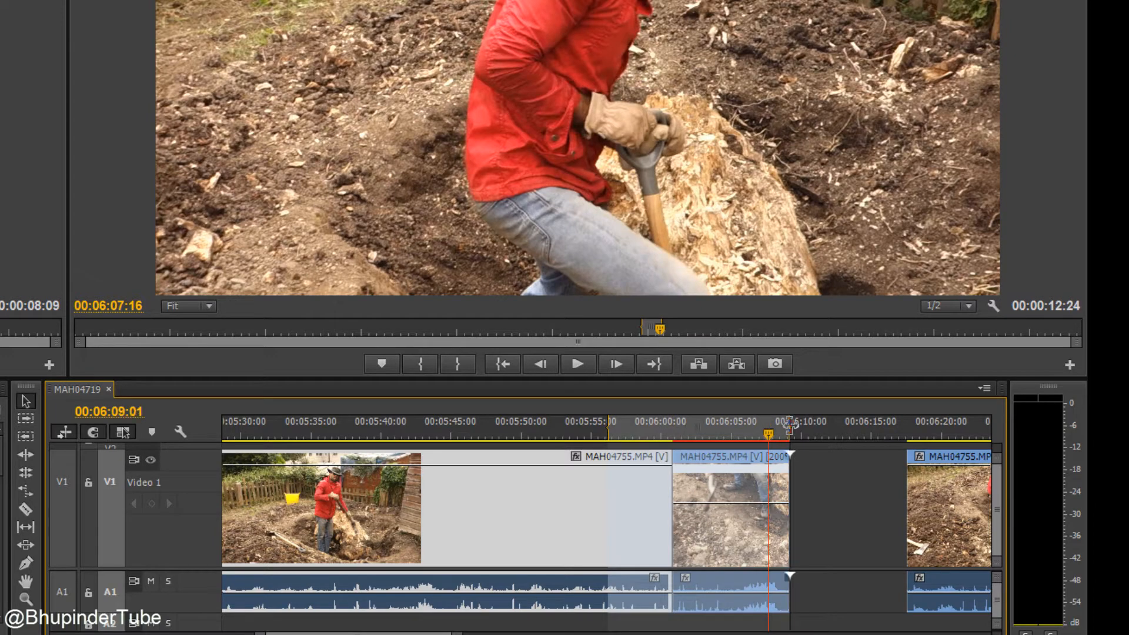
left_click(610, 421)
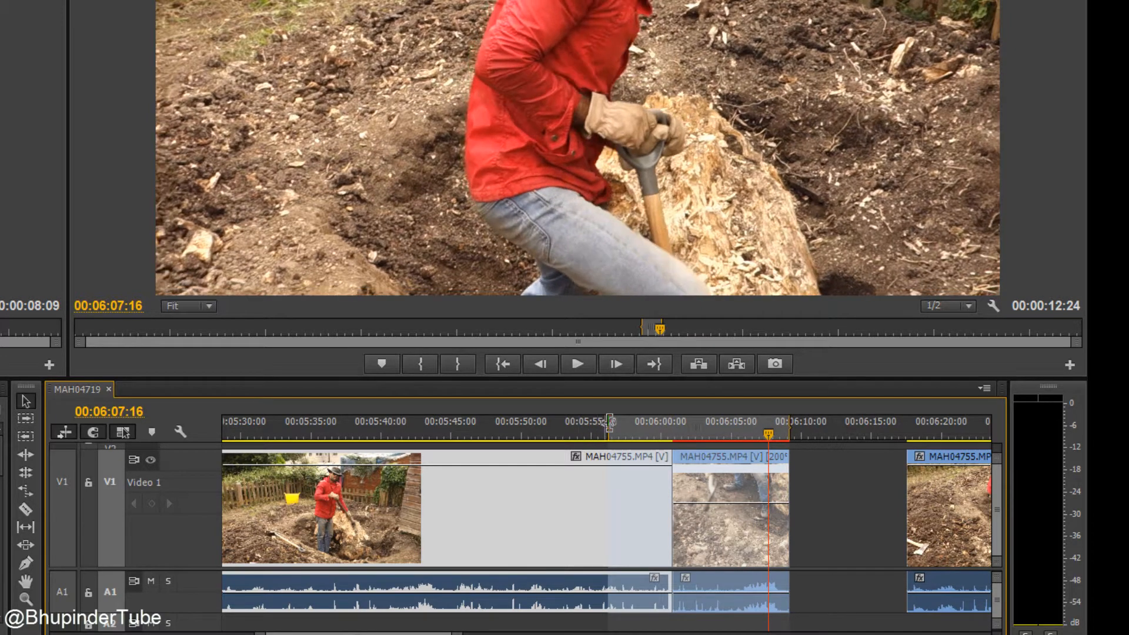
left_click(669, 432)
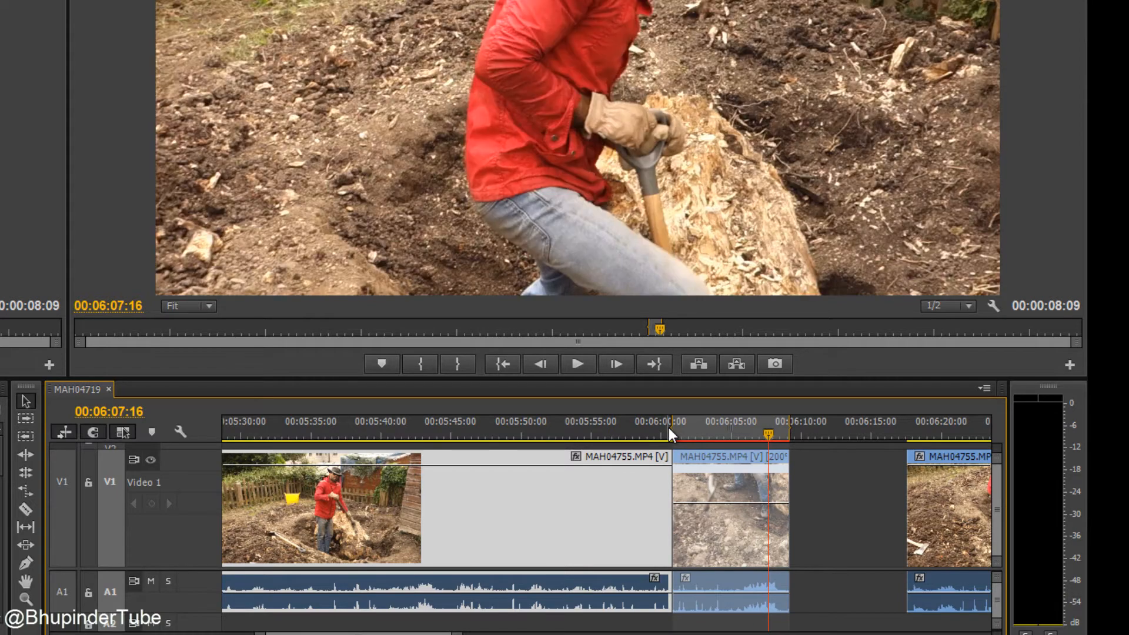
left_click(627, 421)
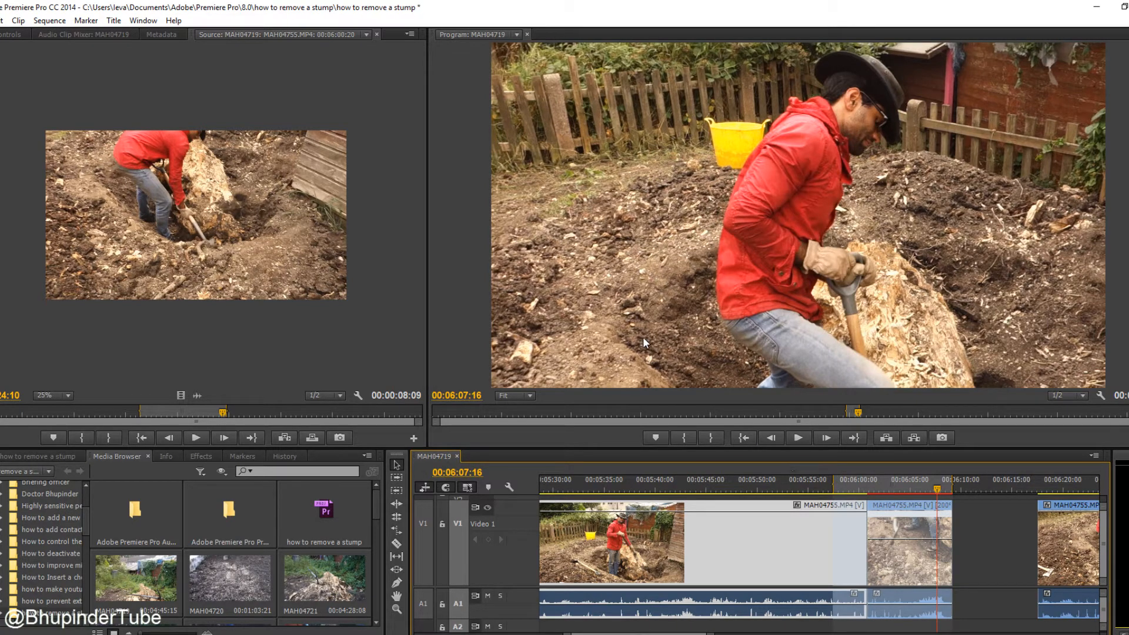
mouse_move(332, 90)
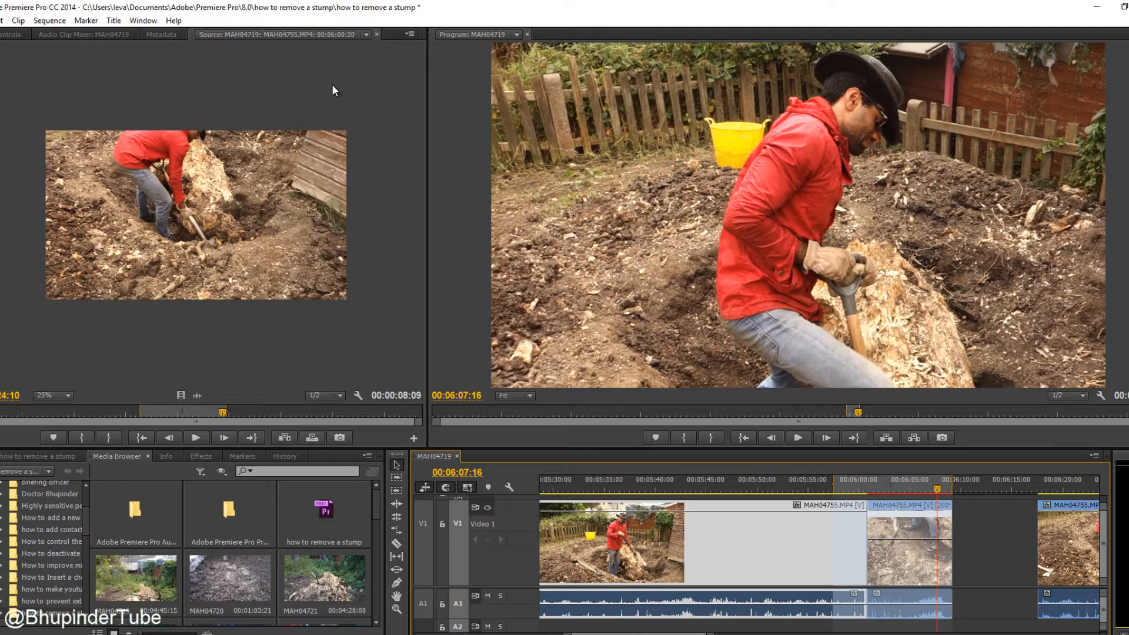
mouse_move(49, 20)
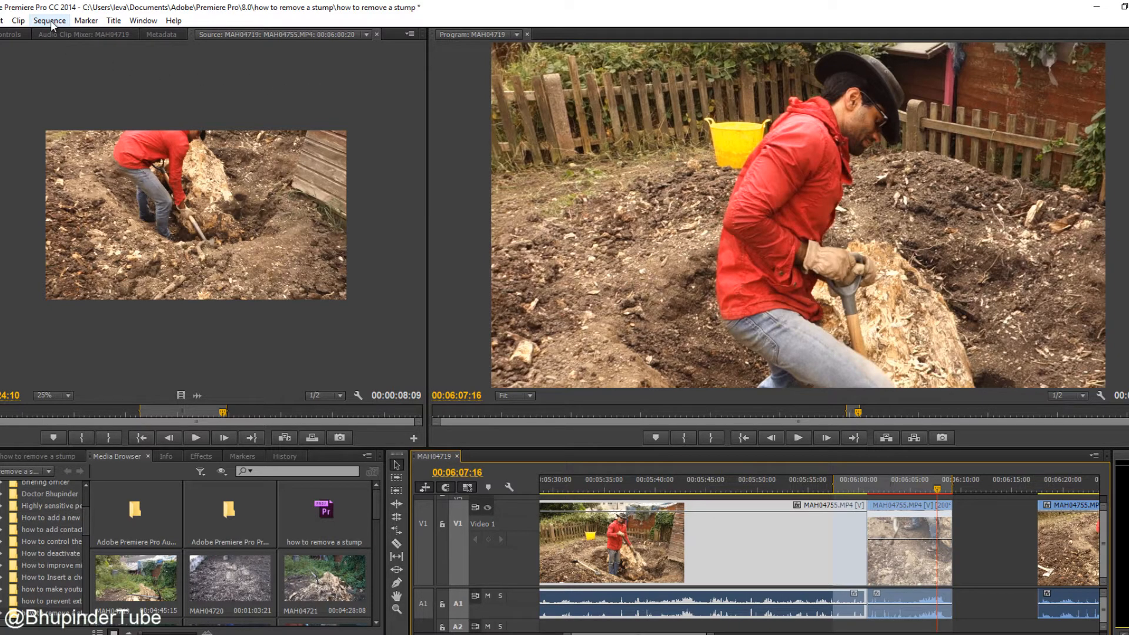
- Open the Sequence menu to reach the Render In to Out command
left_click(49, 20)
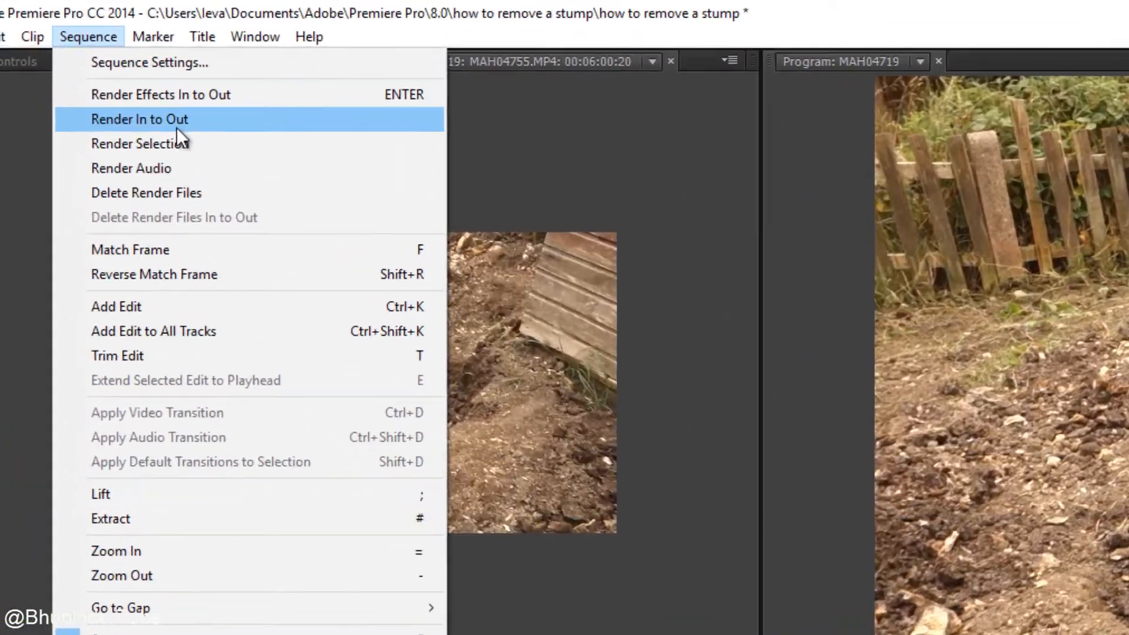
mouse_move(205, 187)
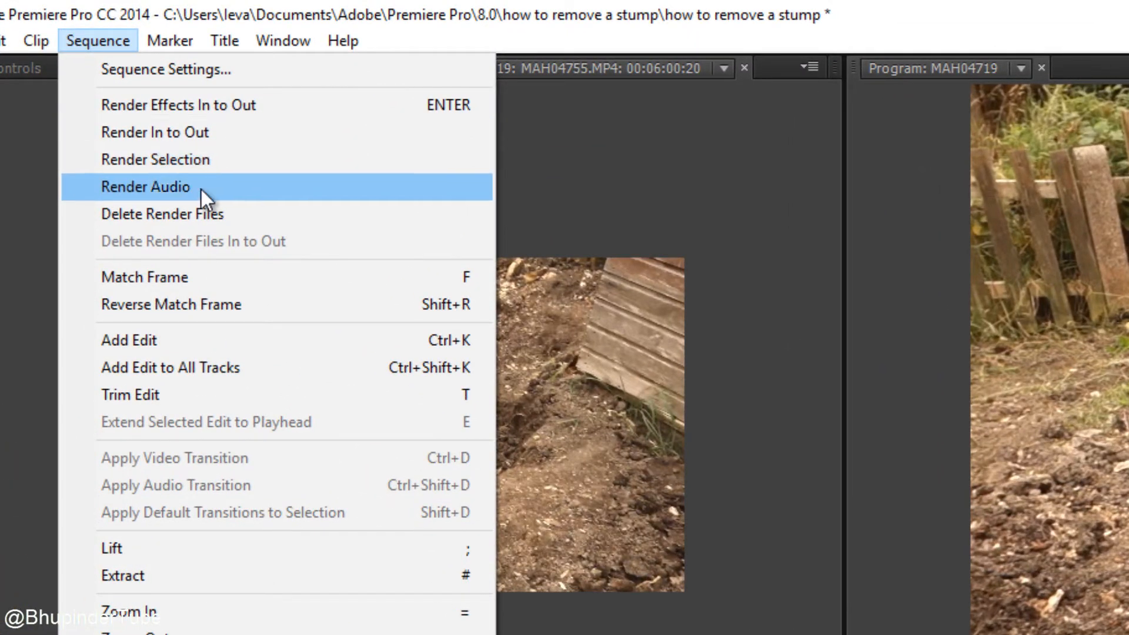
mouse_move(183, 133)
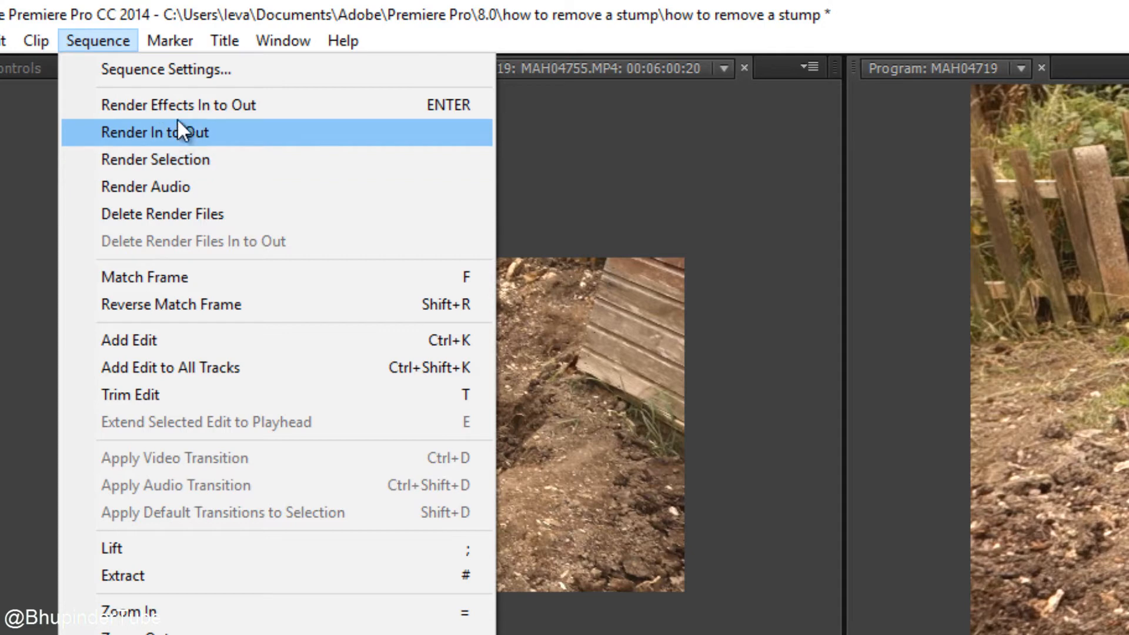
mouse_move(180, 105)
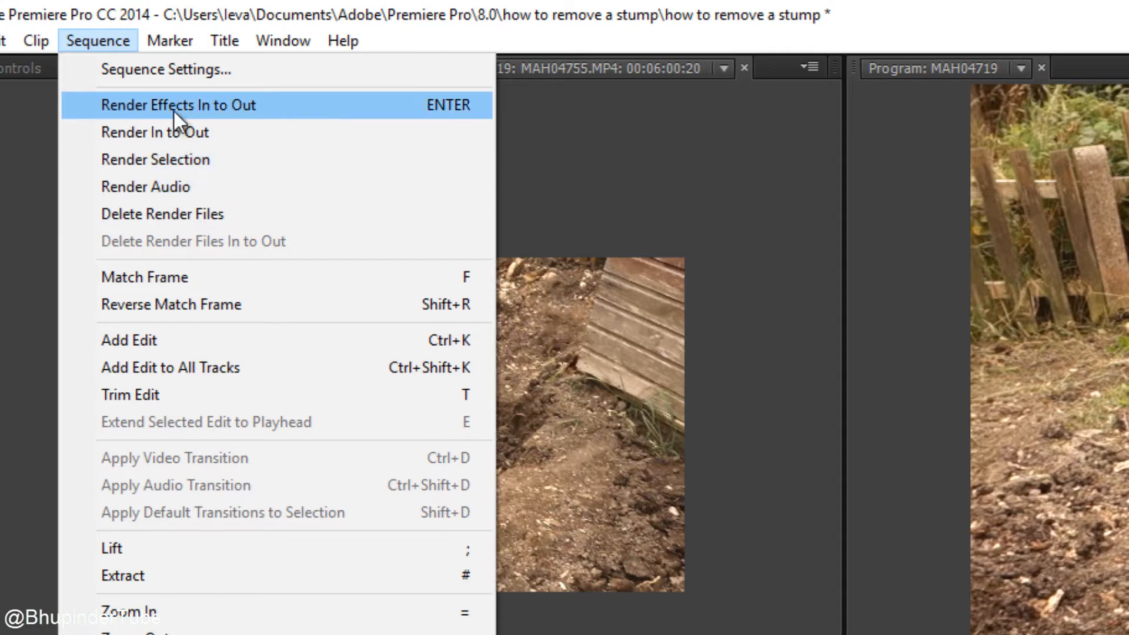
mouse_move(212, 129)
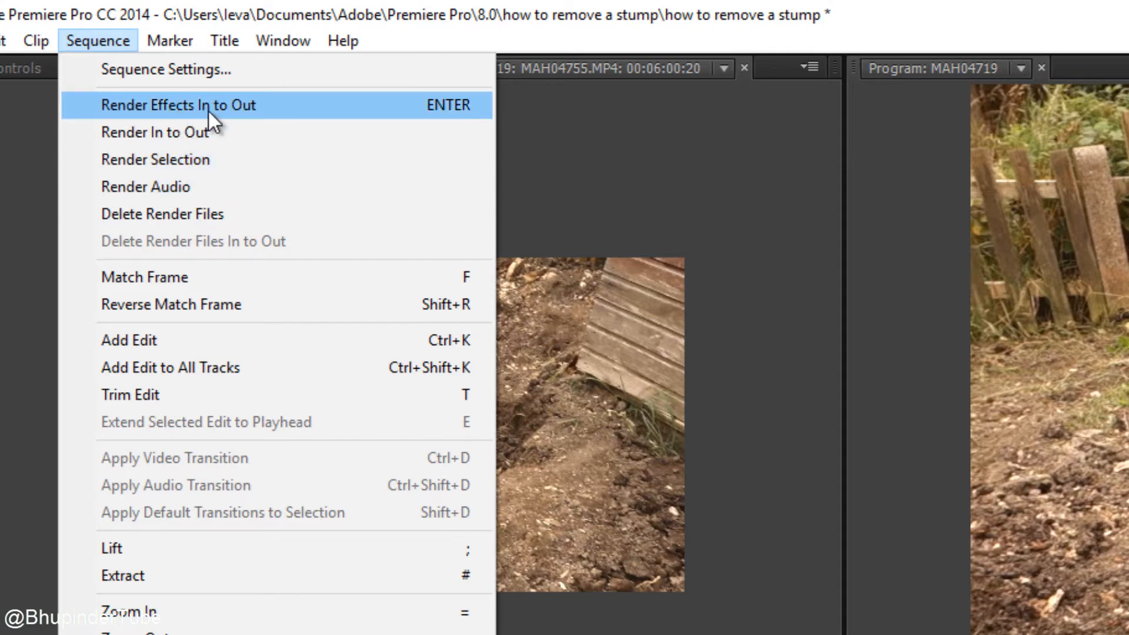
mouse_move(155, 132)
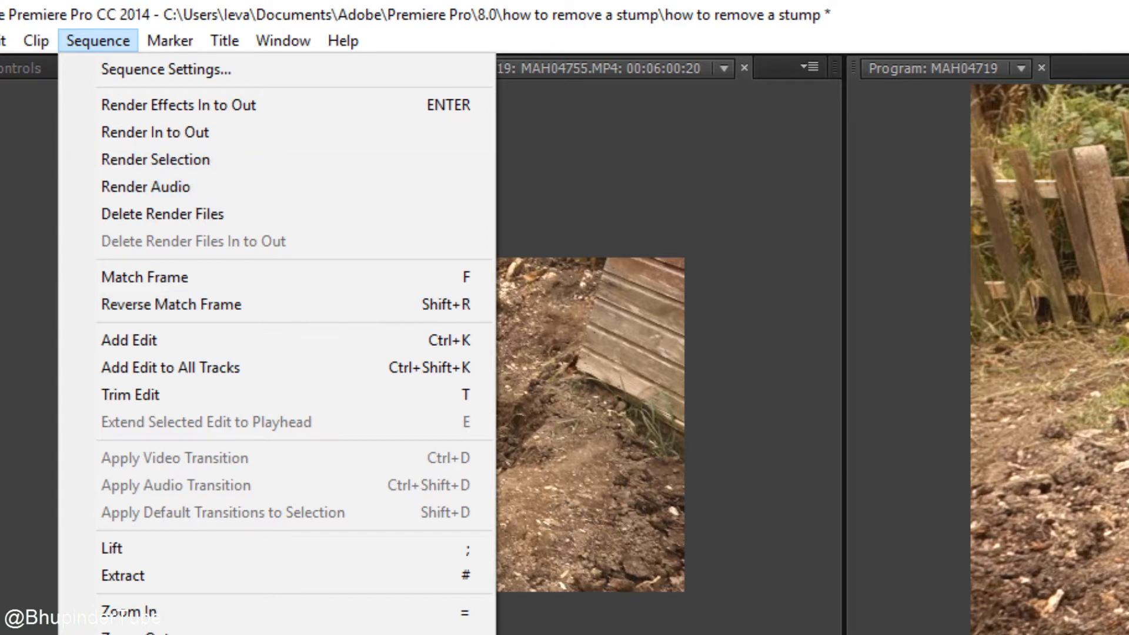
mouse_move(777, 598)
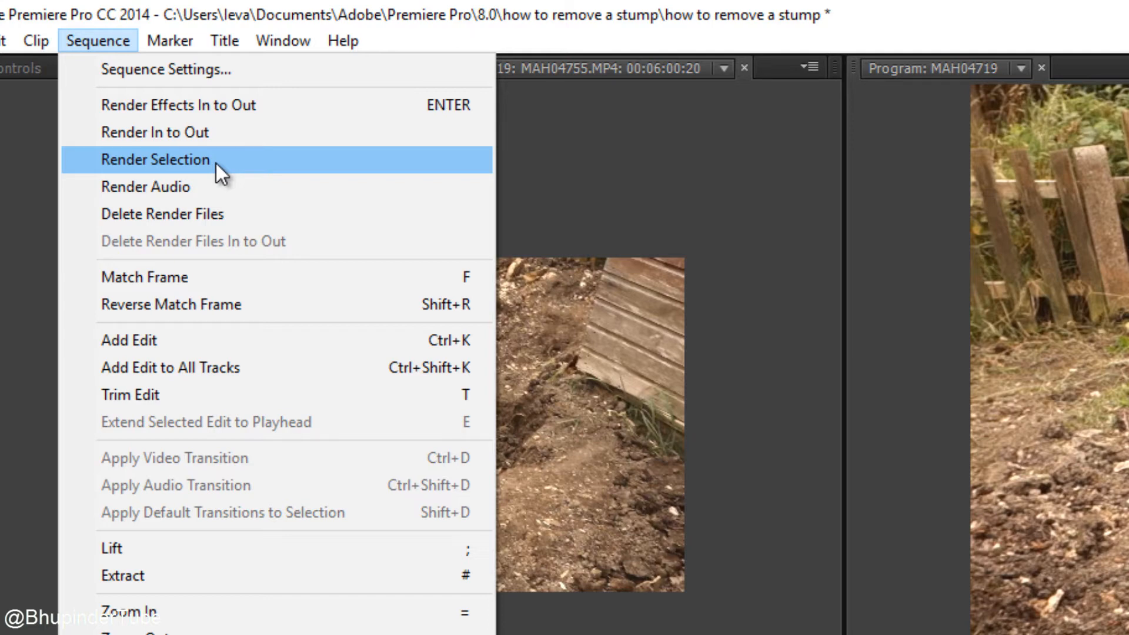
mouse_move(237, 142)
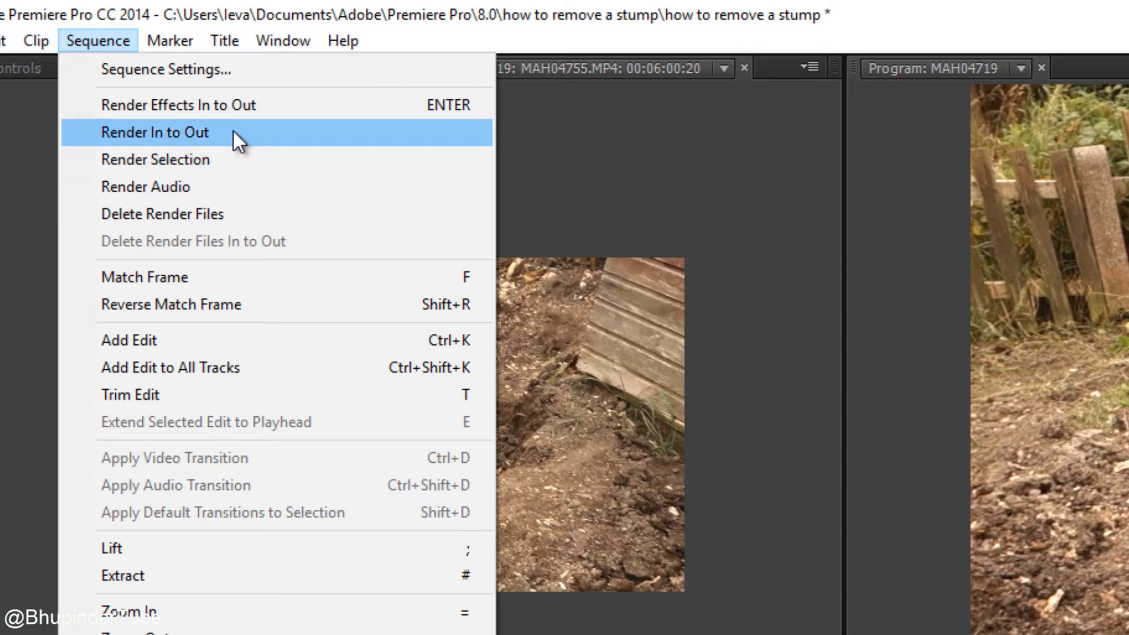
- Run Render In to Out and expand Render Details while it finishes
left_click(155, 132)
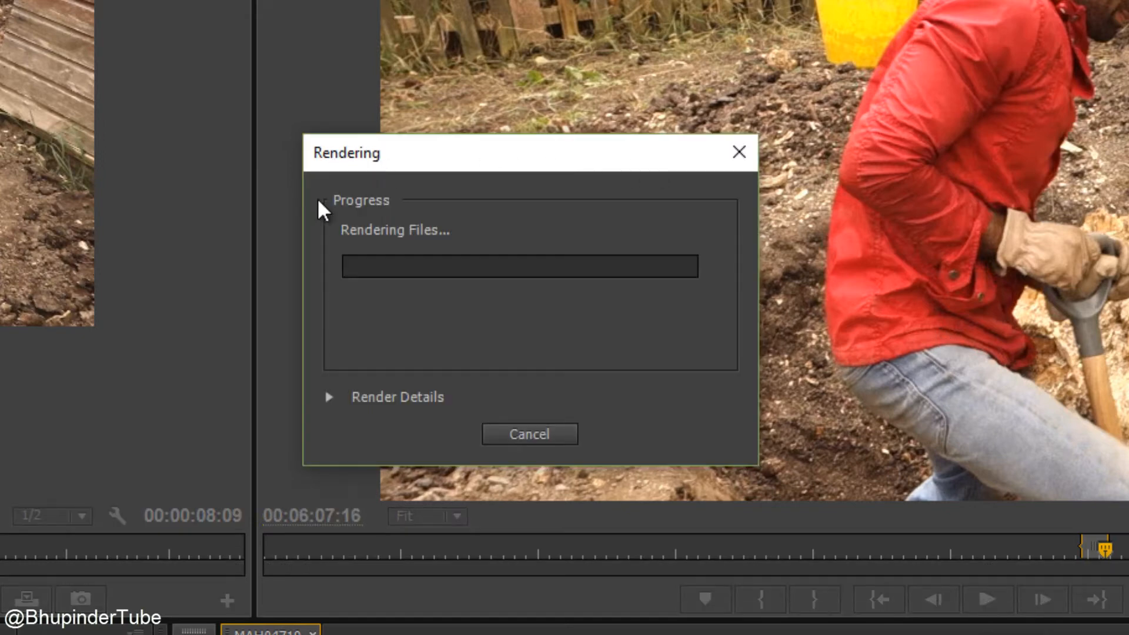
mouse_move(733, 486)
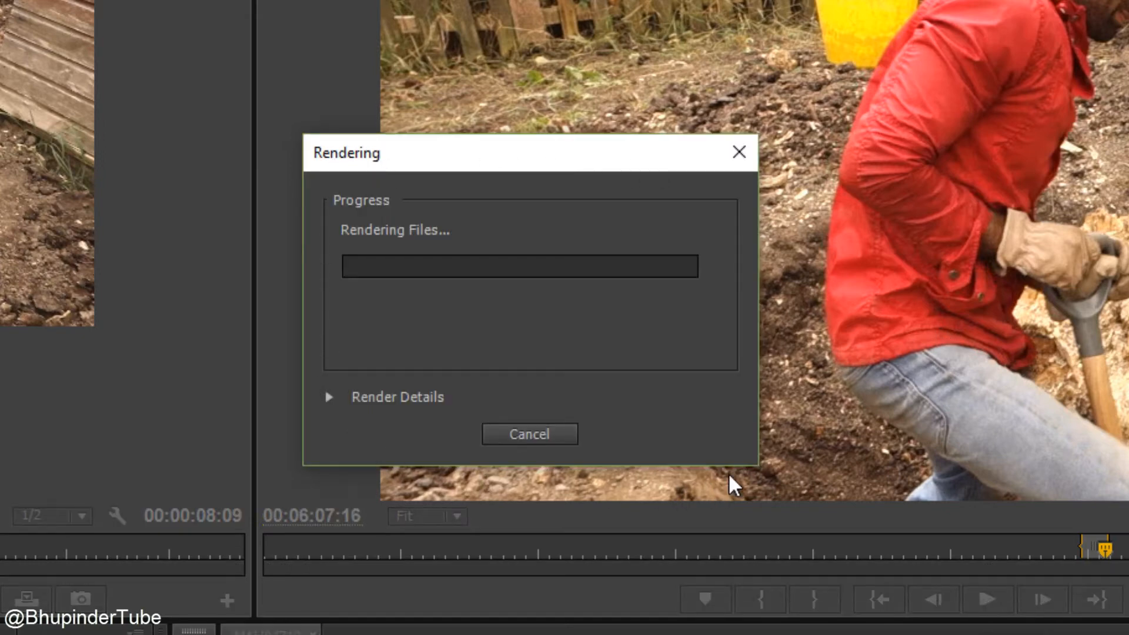
mouse_move(349, 452)
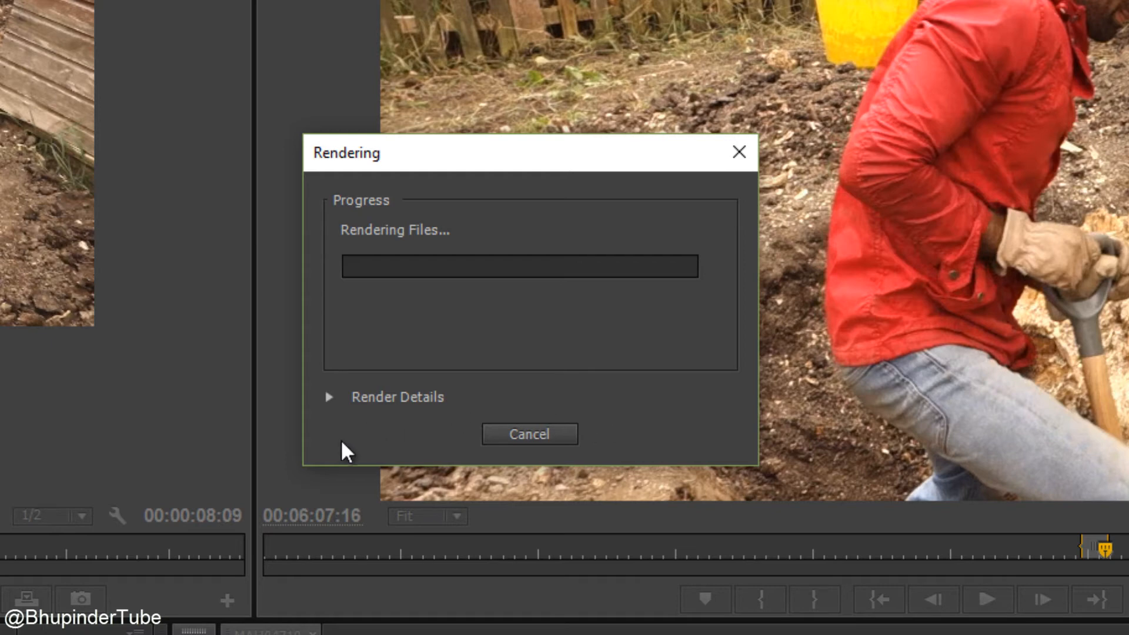
mouse_move(331, 406)
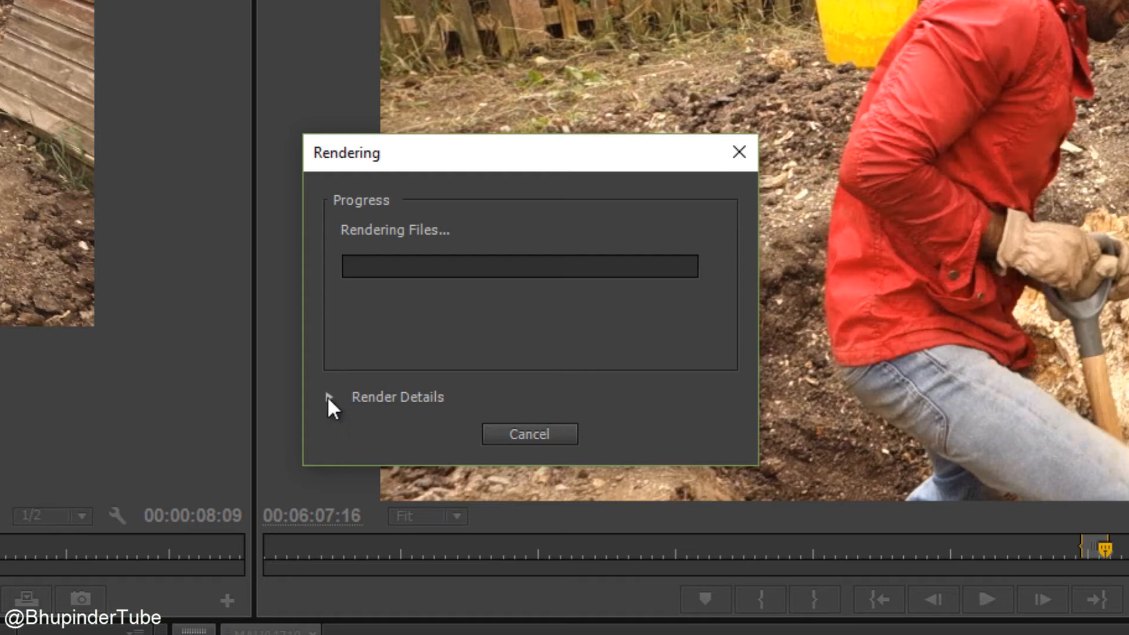
left_click(328, 397)
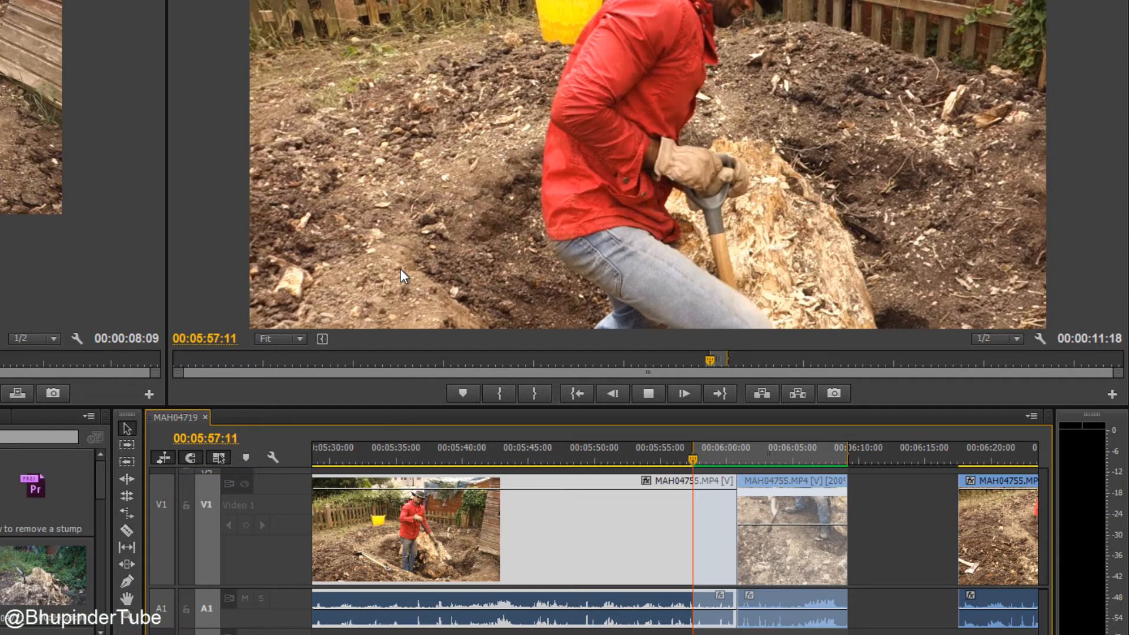
mouse_move(724, 486)
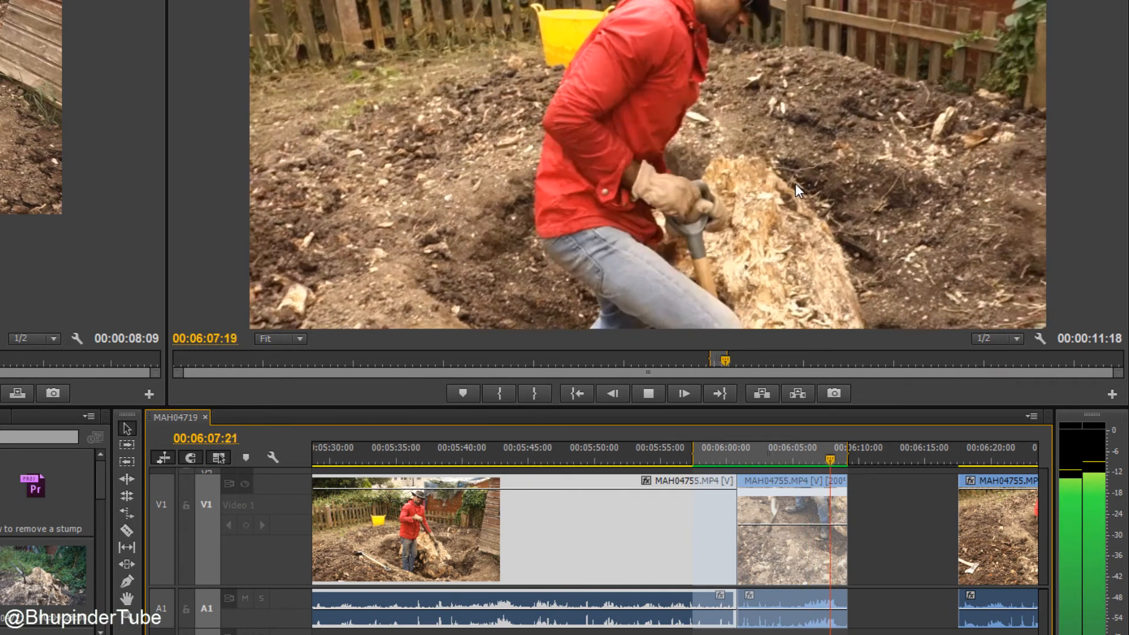
- Stop playback after the rendered 200% section and clear the In and Out points
left_click(645, 393)
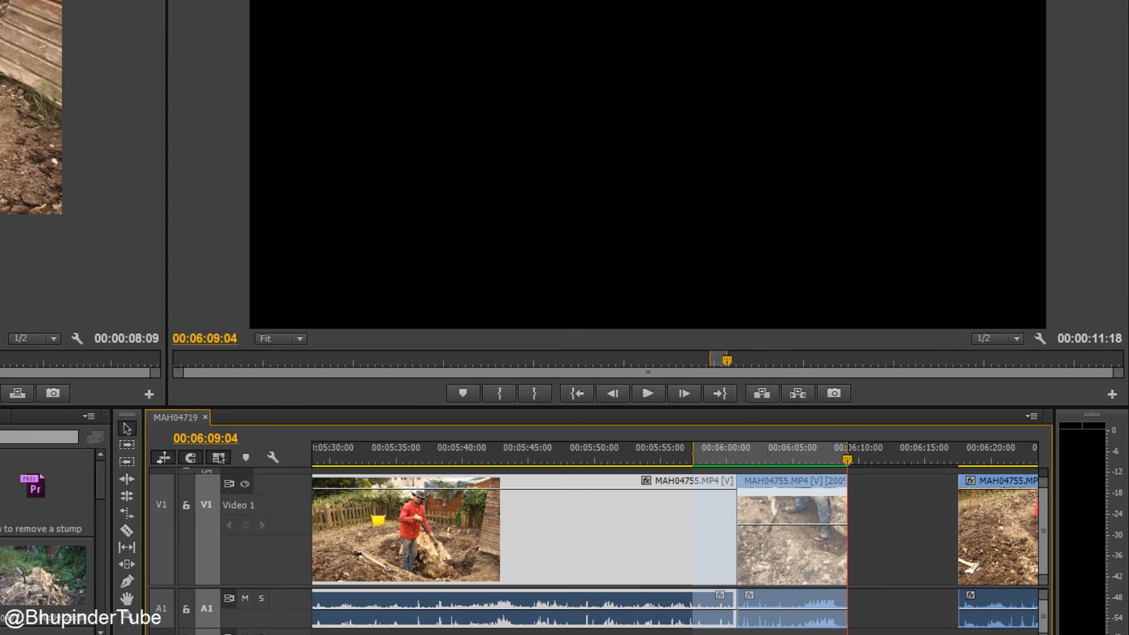
scroll("right", 3)
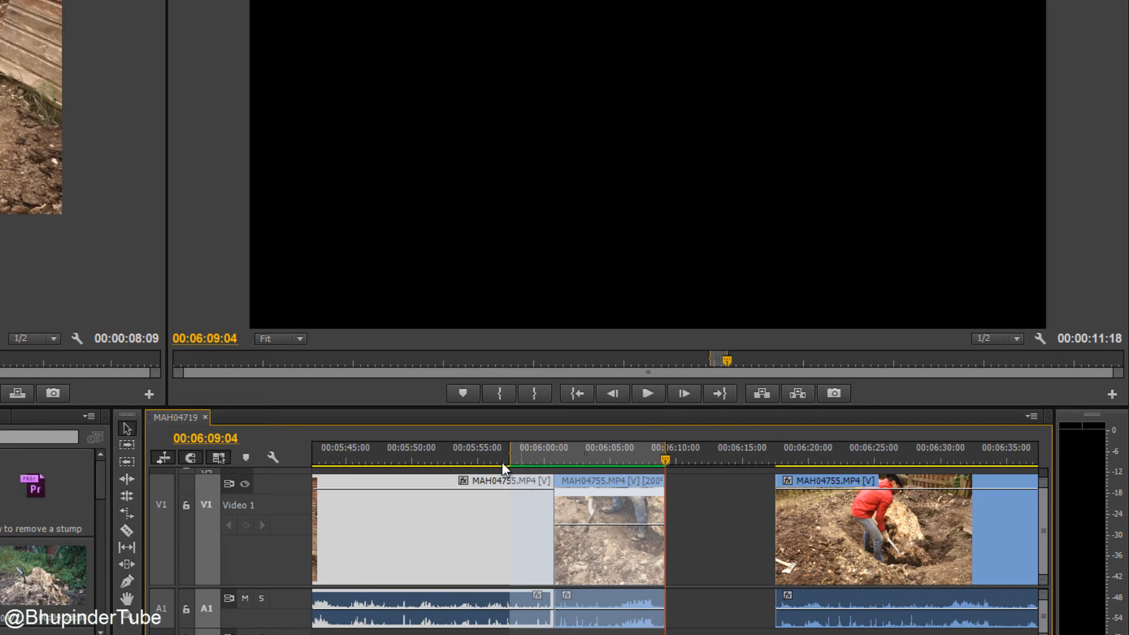
mouse_move(564, 452)
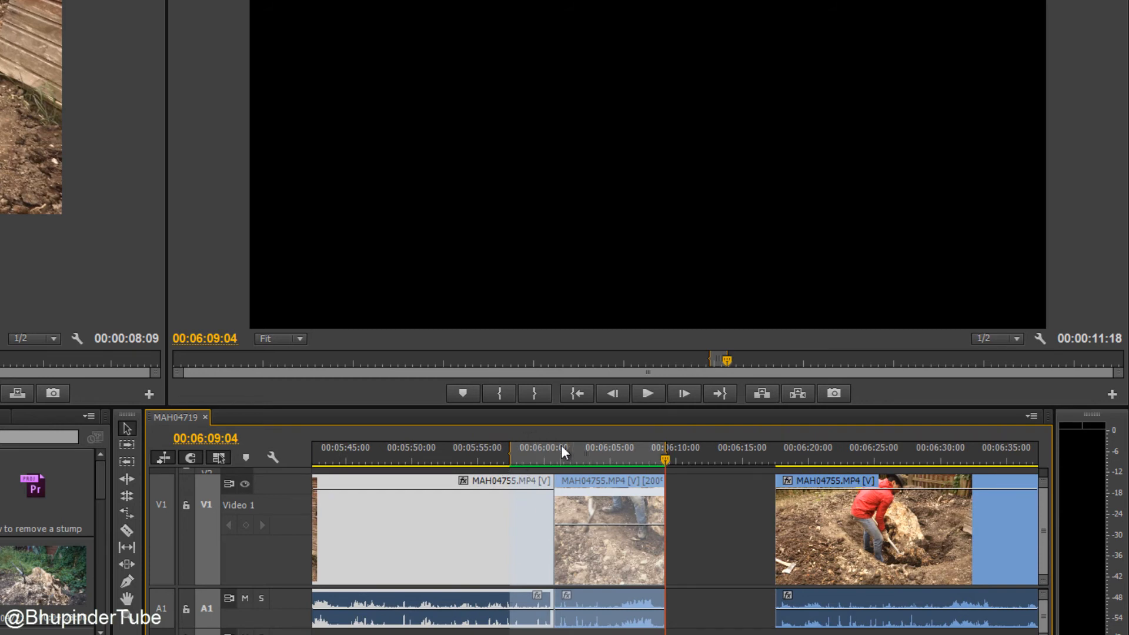
right_click(561, 450)
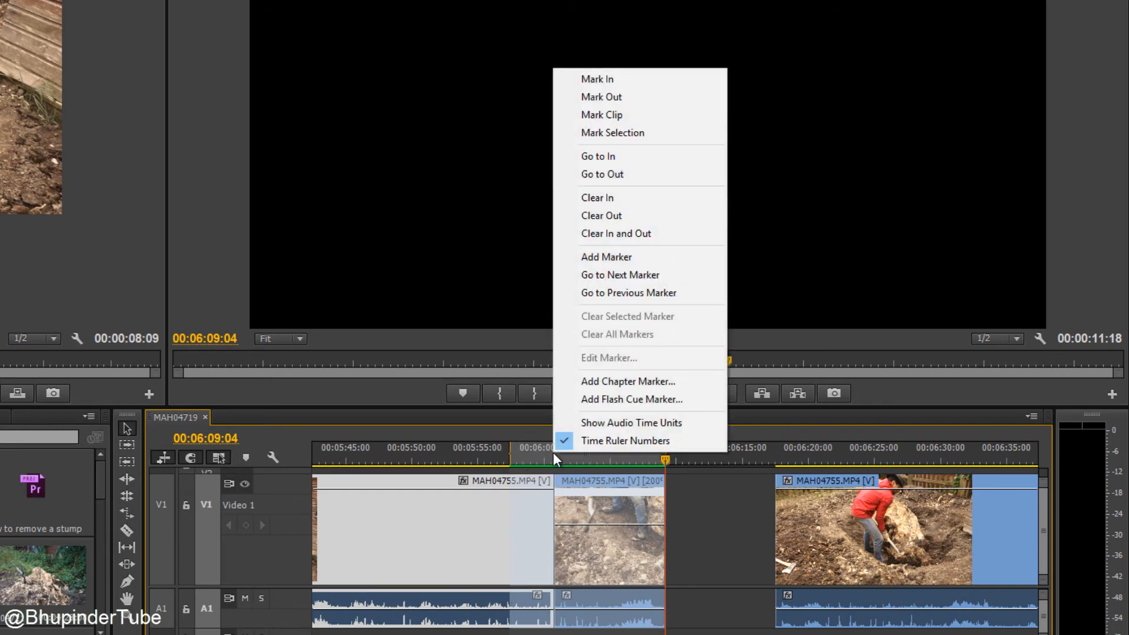
mouse_move(641, 233)
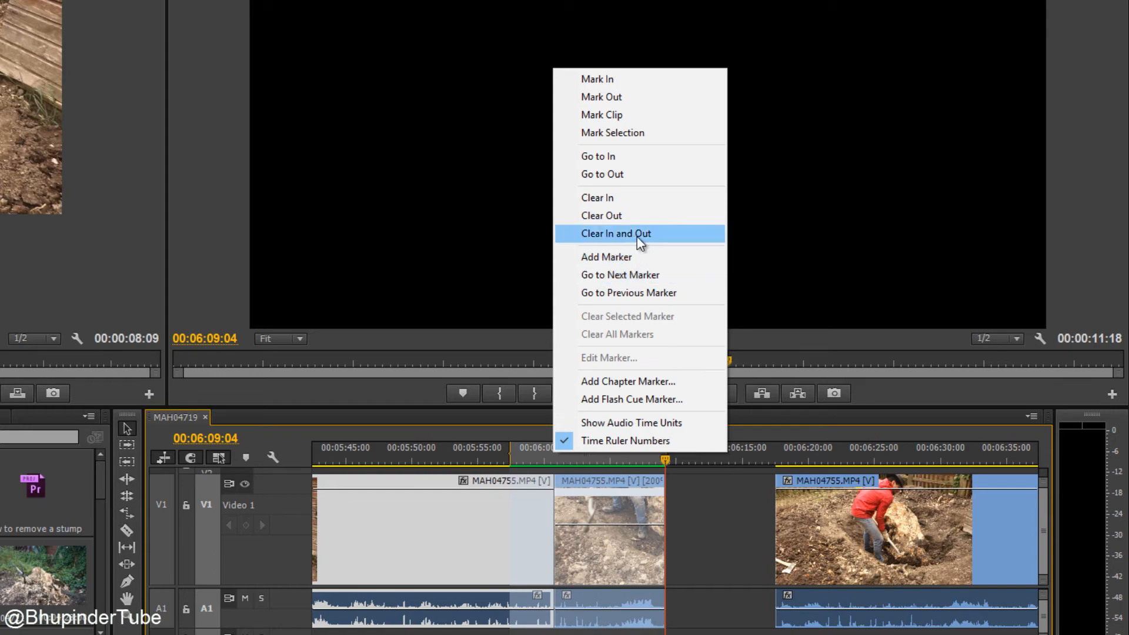
left_click(616, 234)
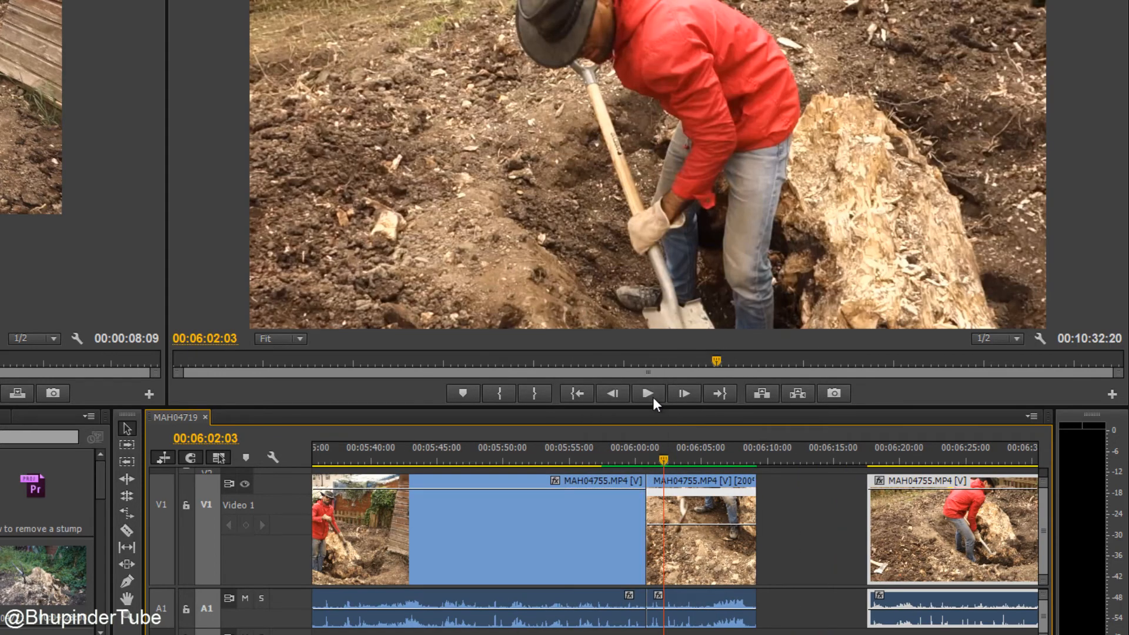
left_click(647, 393)
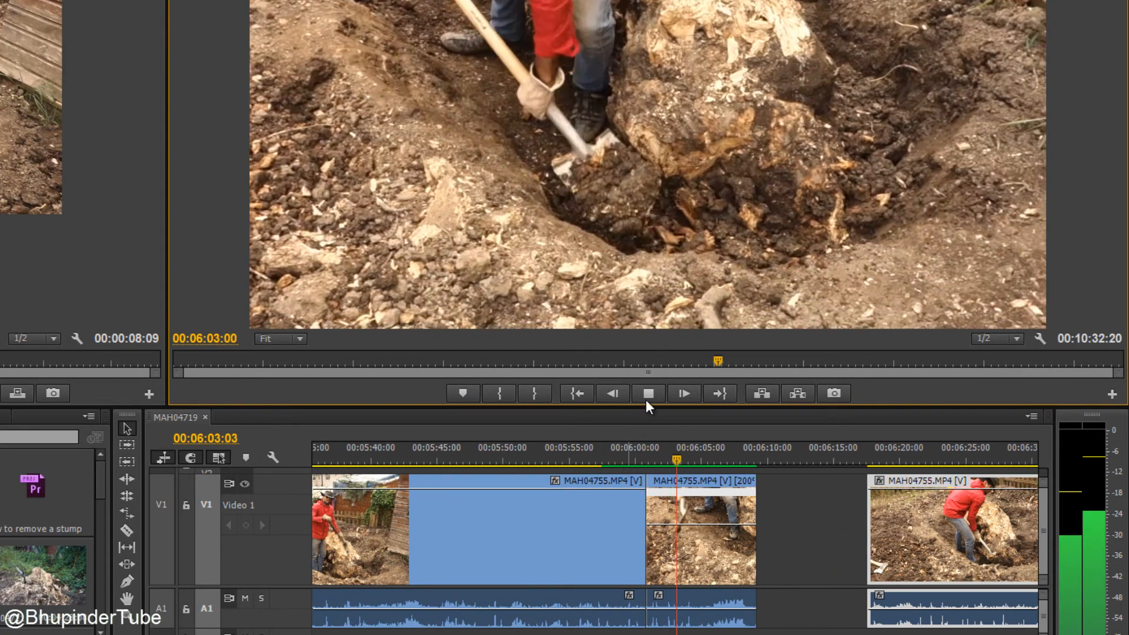
left_click(647, 393)
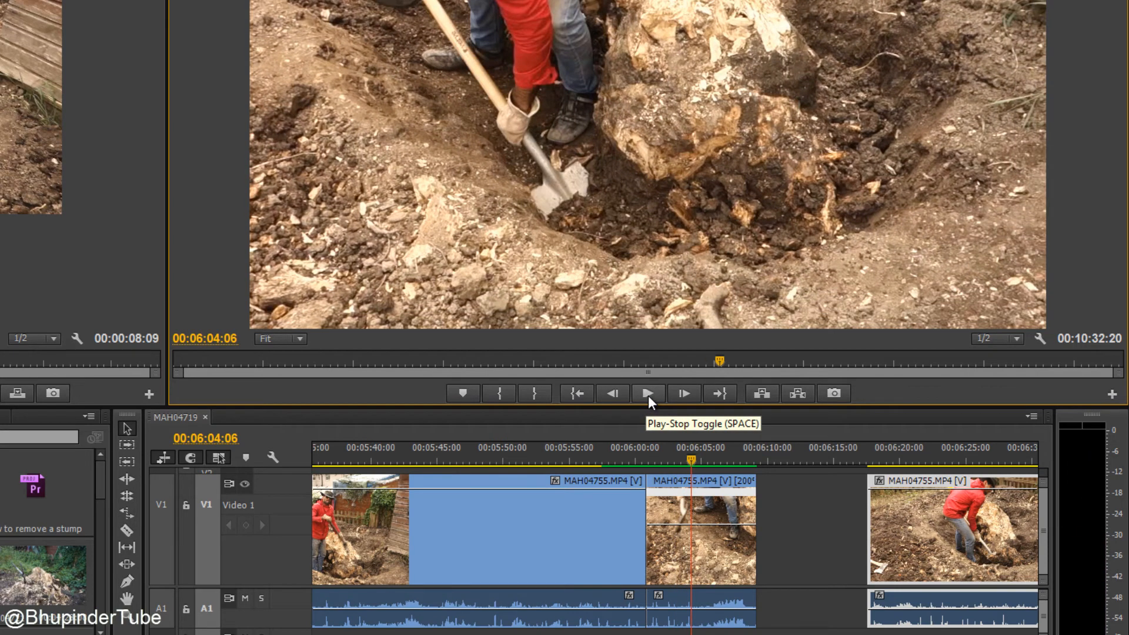
mouse_move(502, 60)
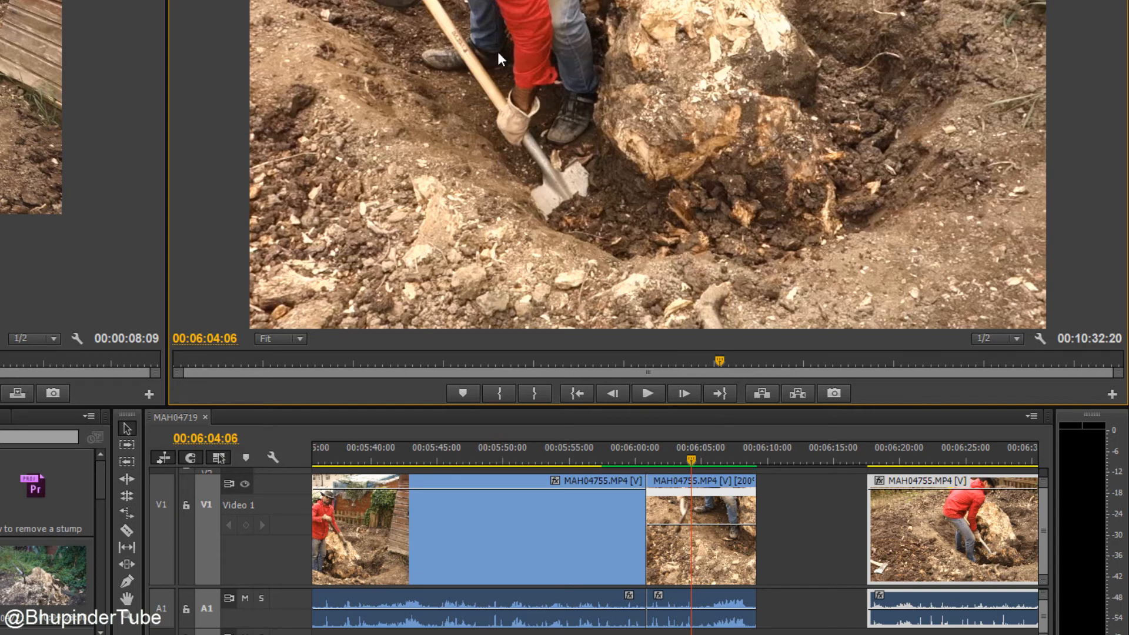
mouse_move(558, 58)
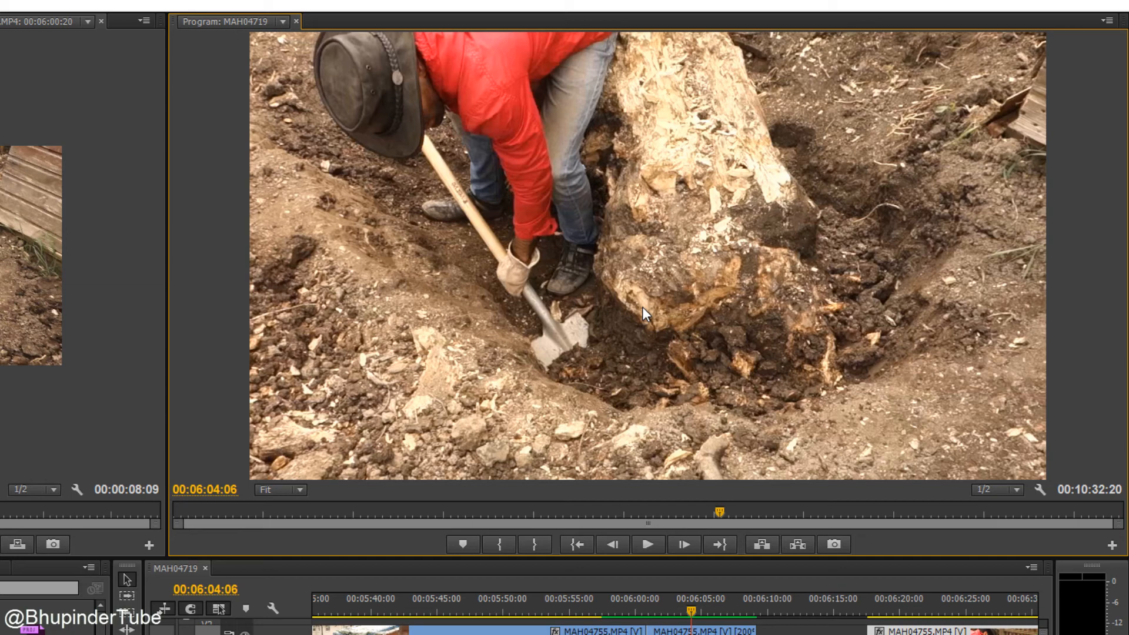
mouse_move(776, 339)
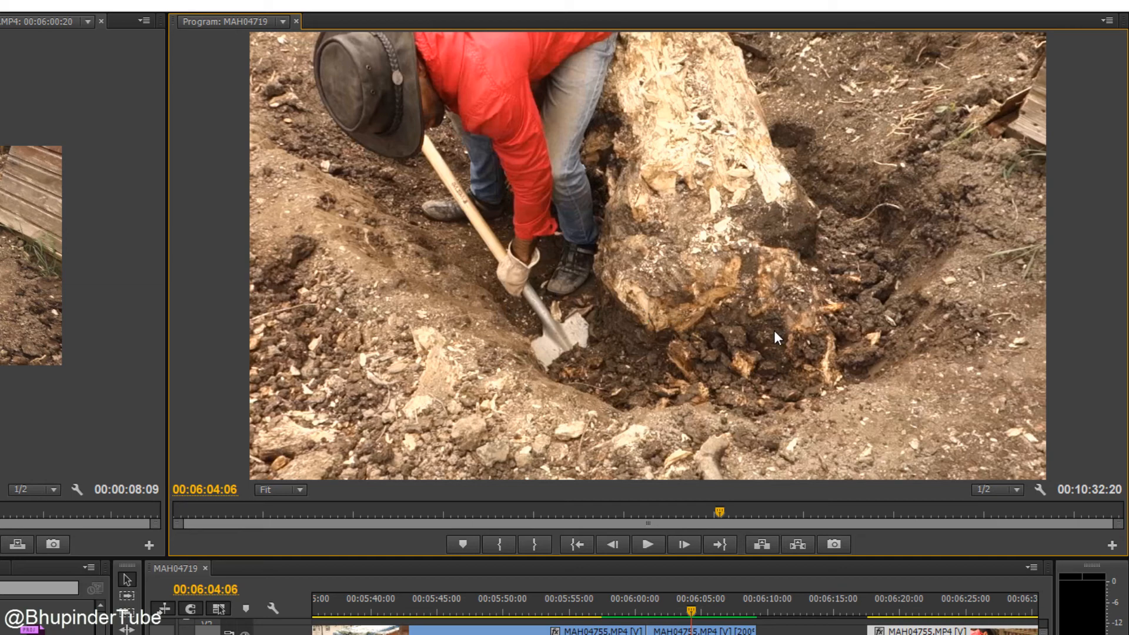